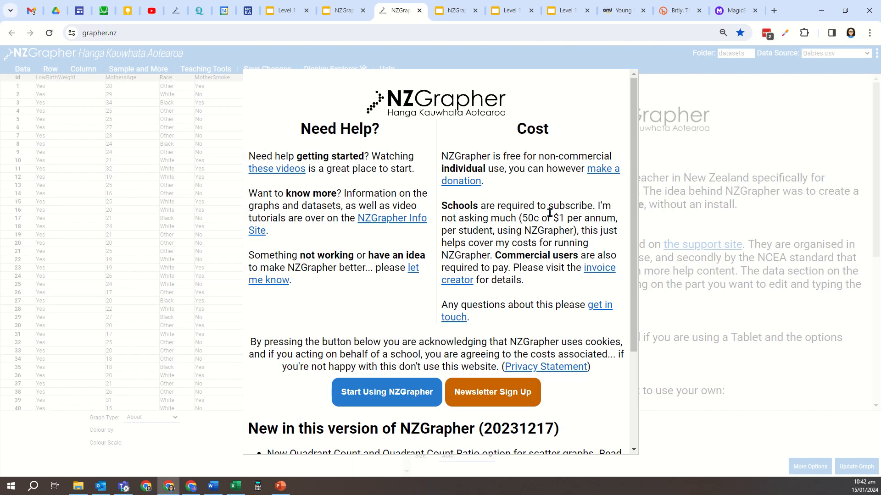
mouse_move(578, 122)
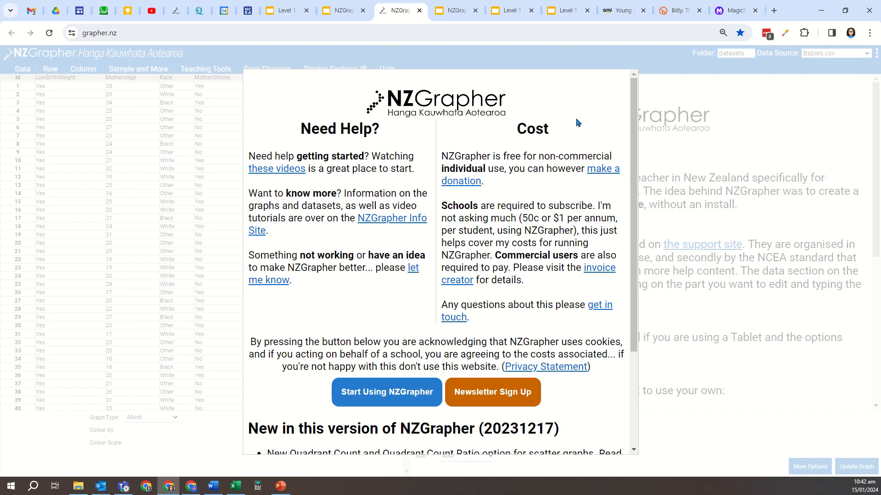
mouse_move(521, 167)
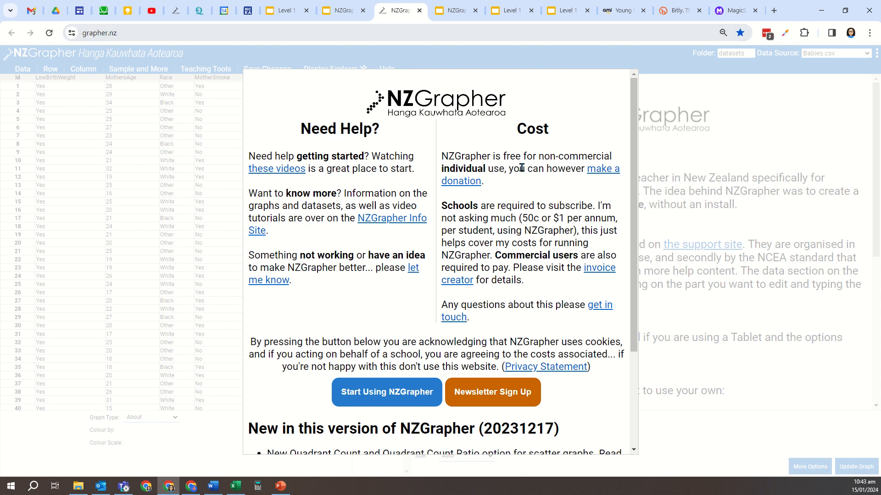
Dismiss the welcome notice and load the Kiwi.csv dataset into the data table
left_click(386, 392)
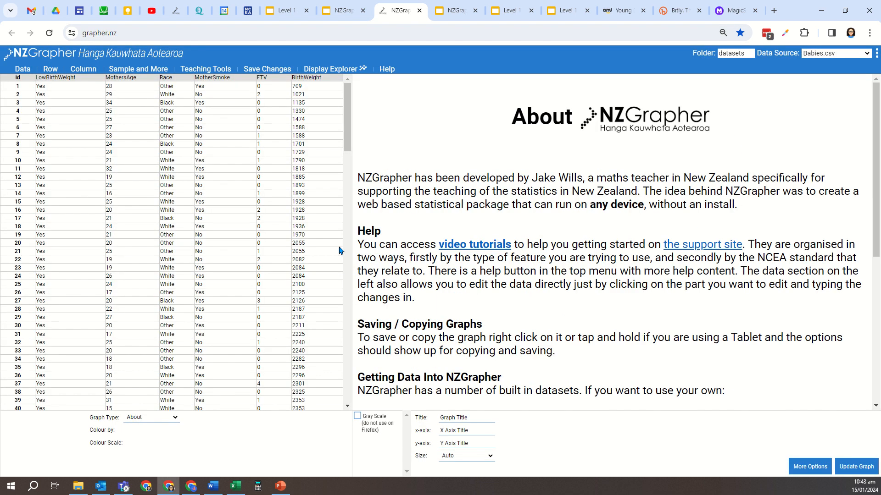
mouse_move(87, 276)
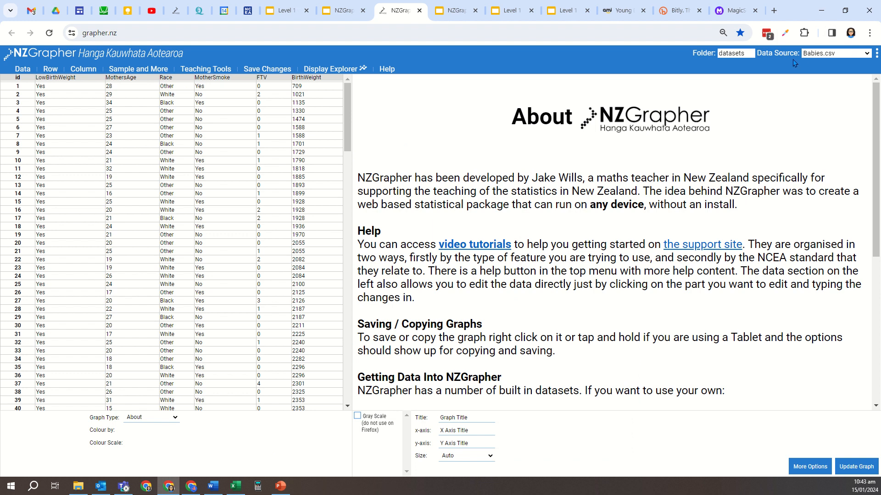
mouse_move(865, 59)
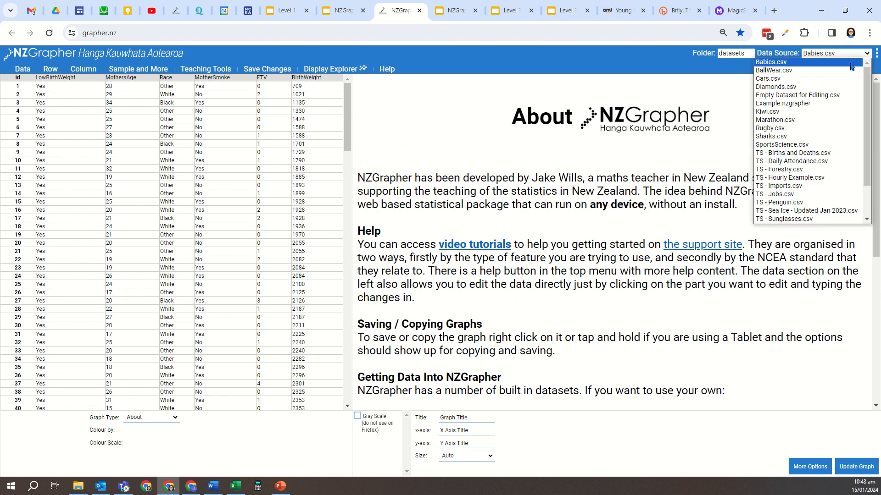
mouse_move(793, 144)
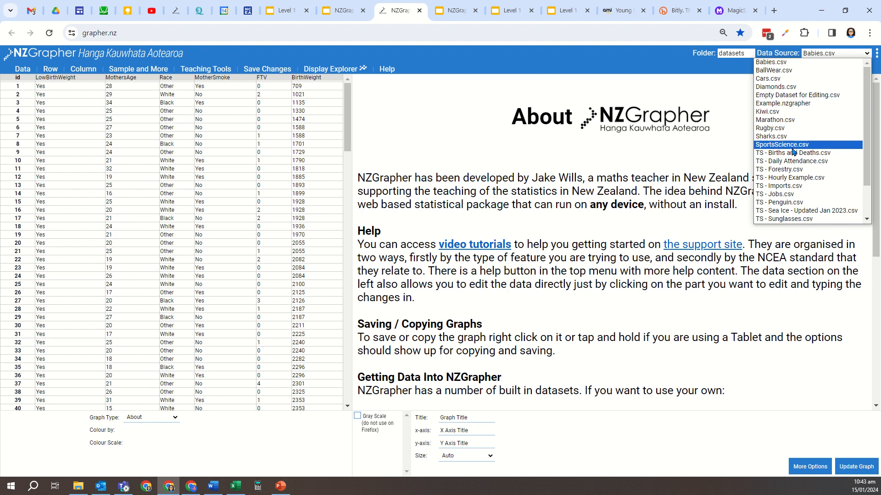
mouse_move(795, 219)
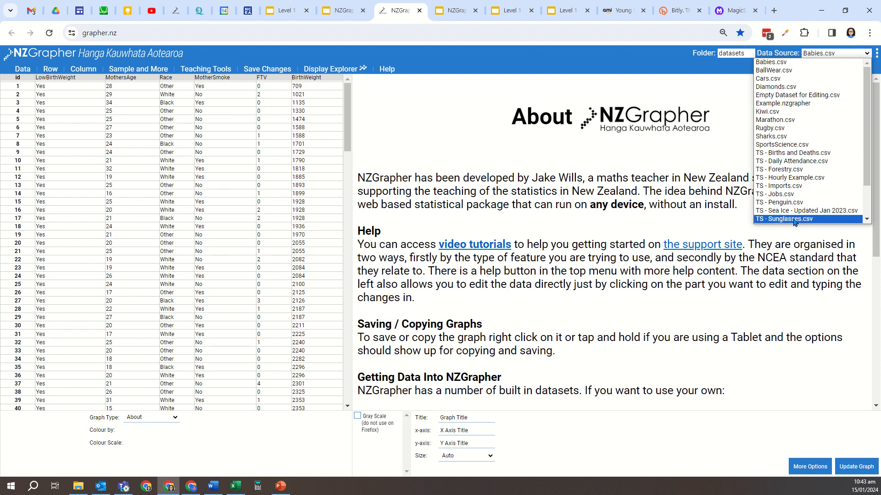
mouse_move(783, 144)
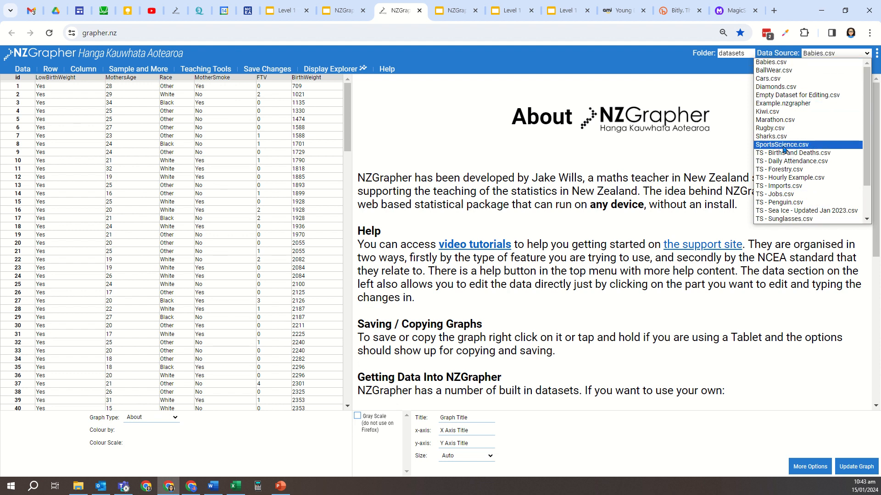
mouse_move(797, 135)
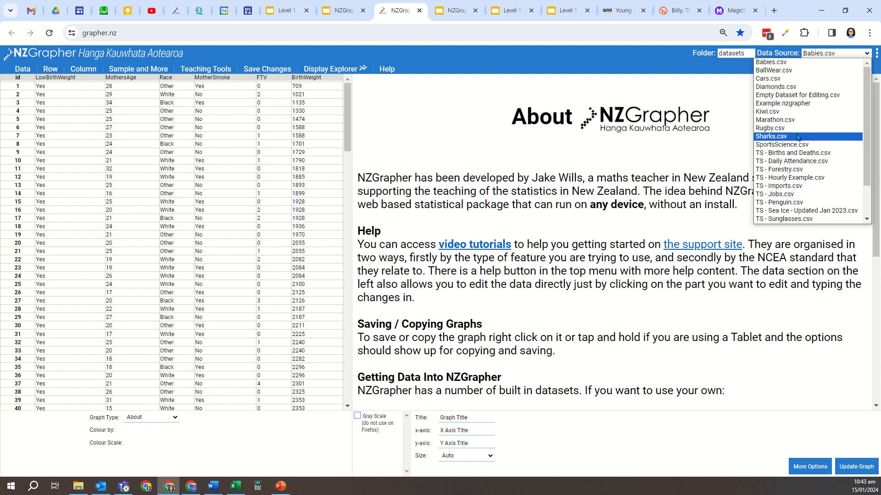
mouse_move(776, 88)
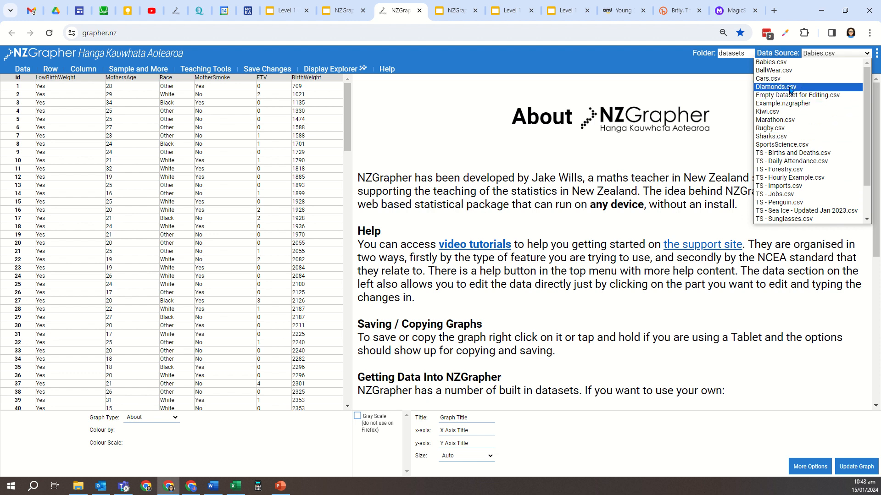
mouse_move(777, 111)
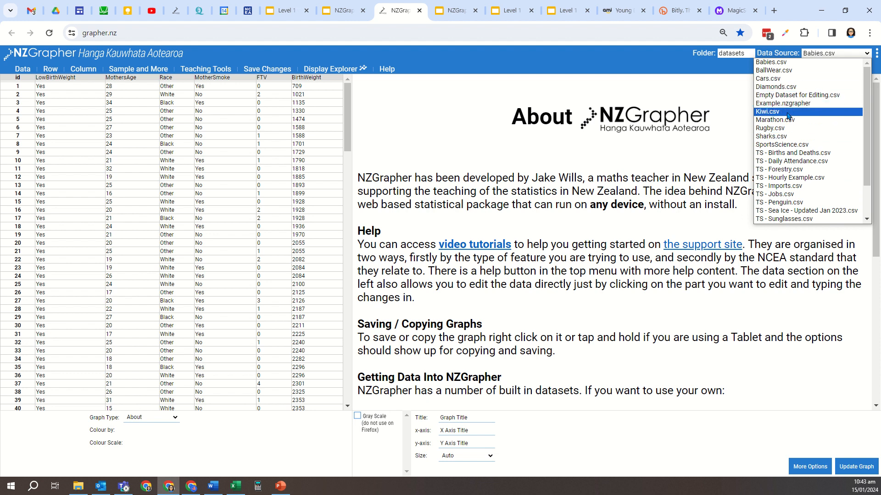
left_click(769, 111)
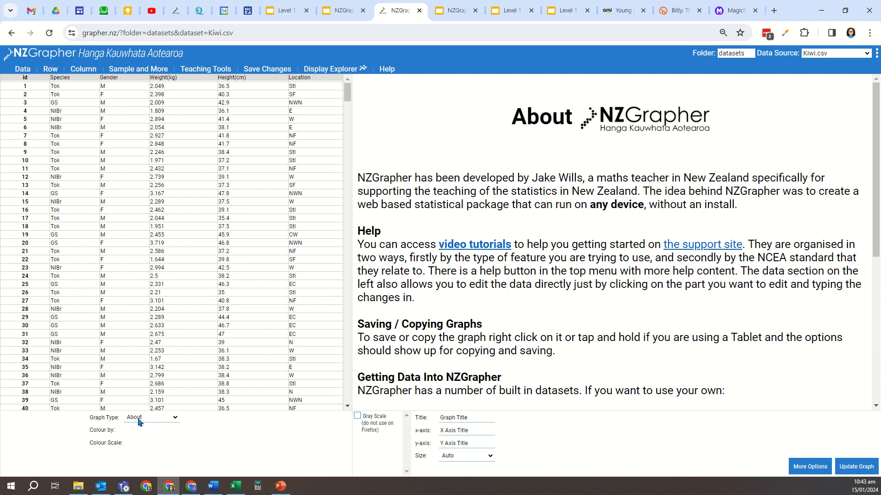
Choose the Dot Plot (and Box Plot) graph type with Weight(kg) as the numerical variable
left_click(152, 418)
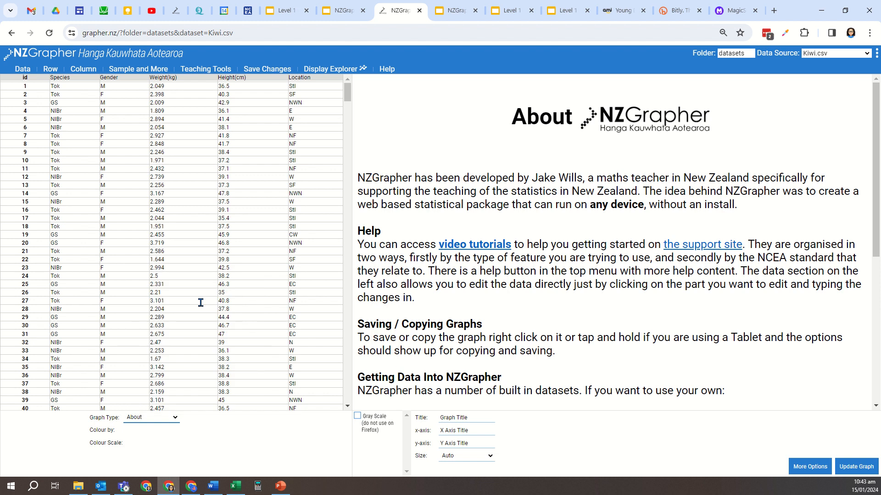
left_click(151, 417)
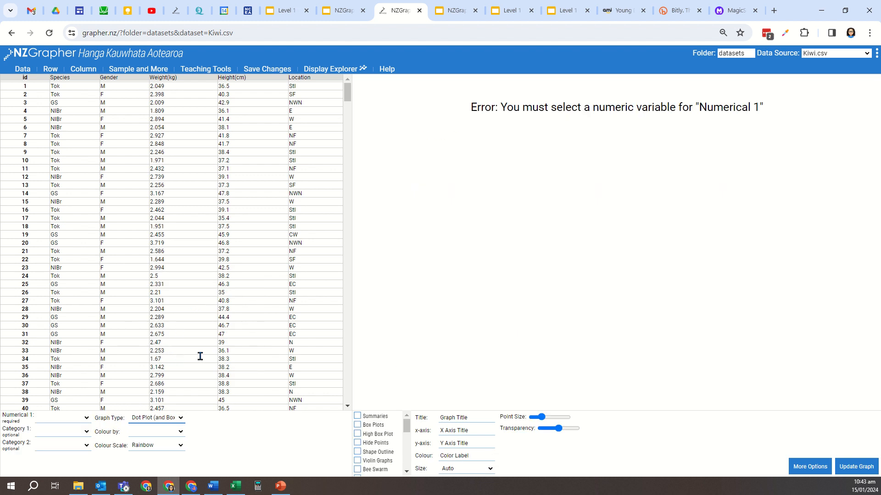
mouse_move(217, 351)
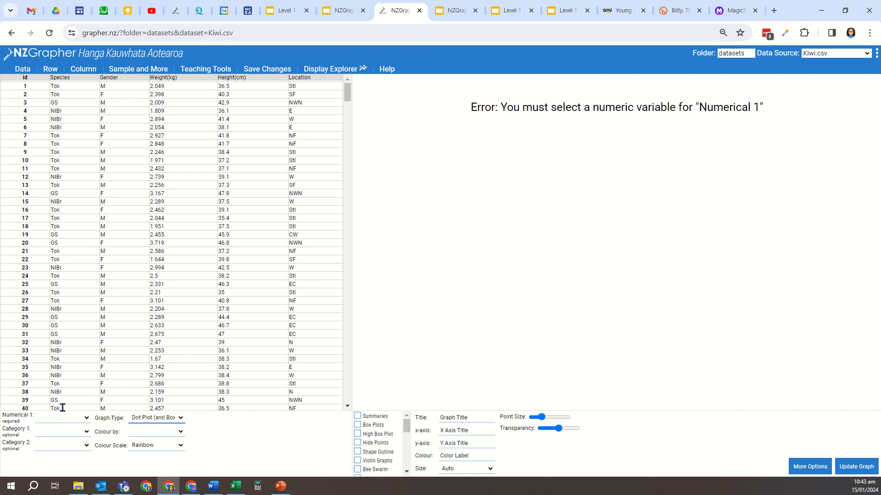
mouse_move(18, 416)
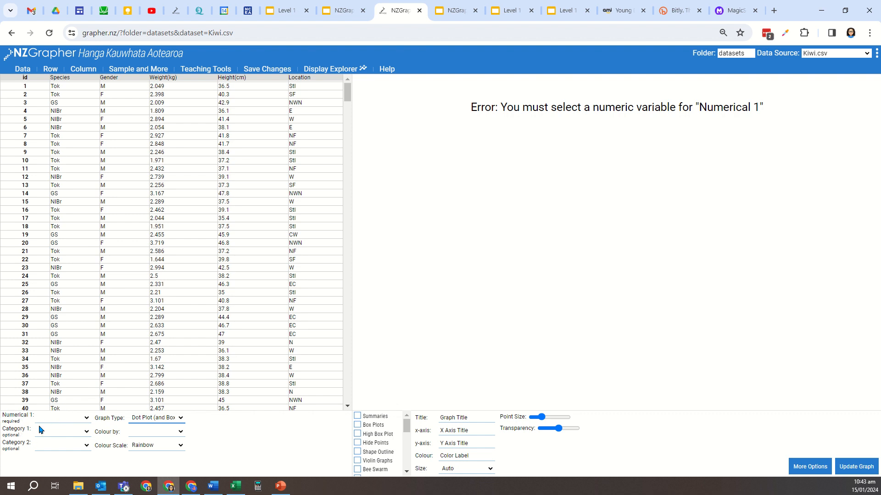
left_click(62, 431)
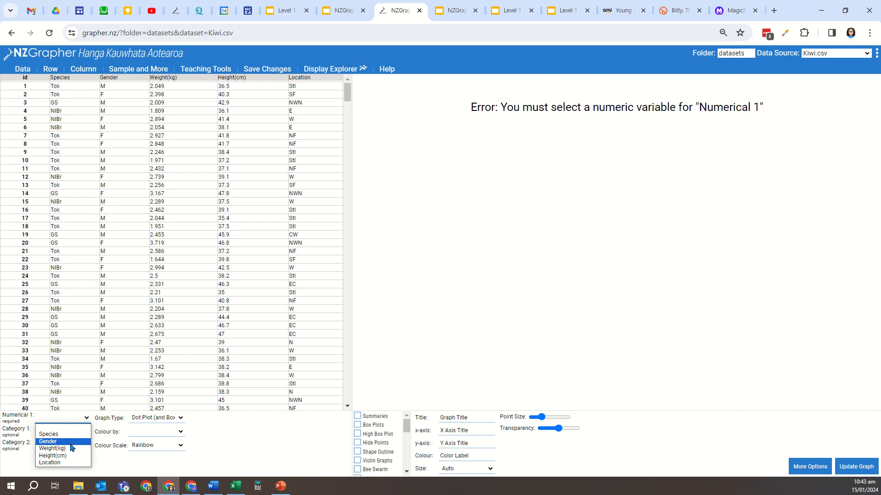
left_click(54, 448)
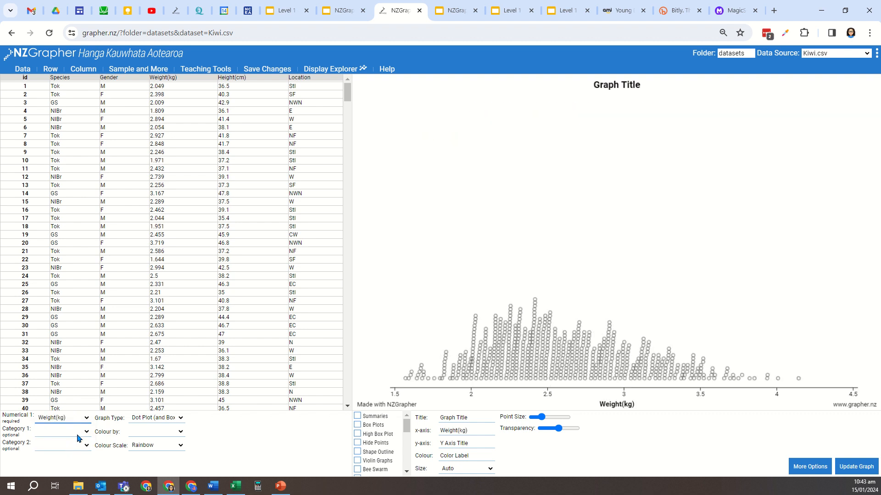
left_click(61, 431)
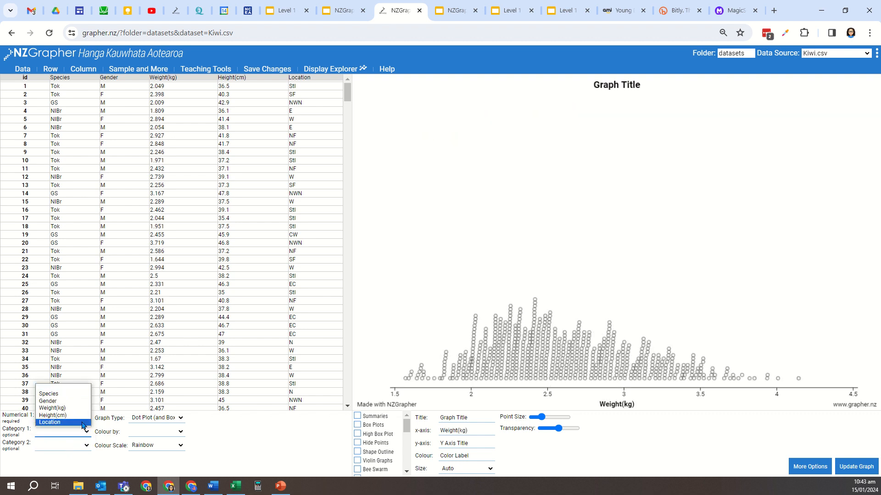
mouse_move(48, 401)
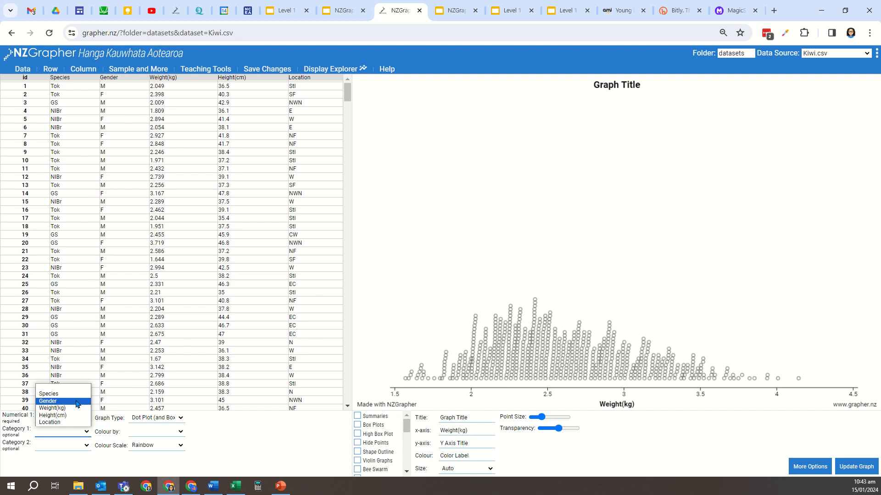
left_click(48, 401)
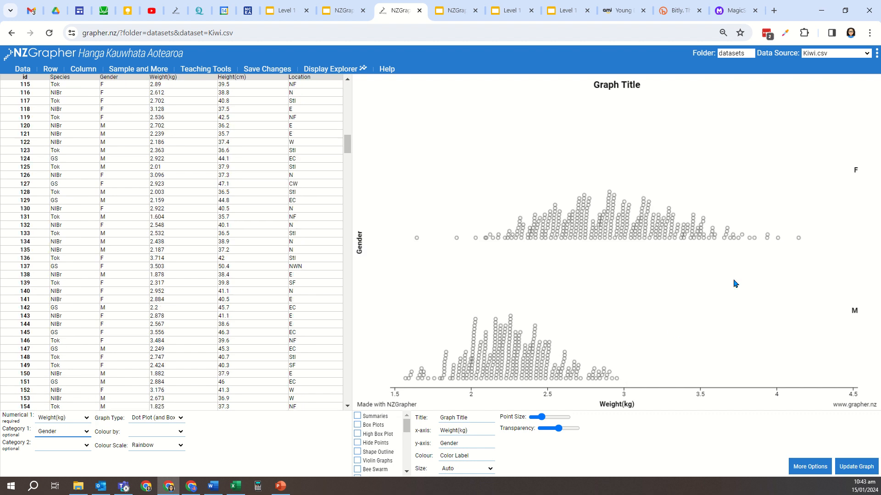
scroll("down", 3)
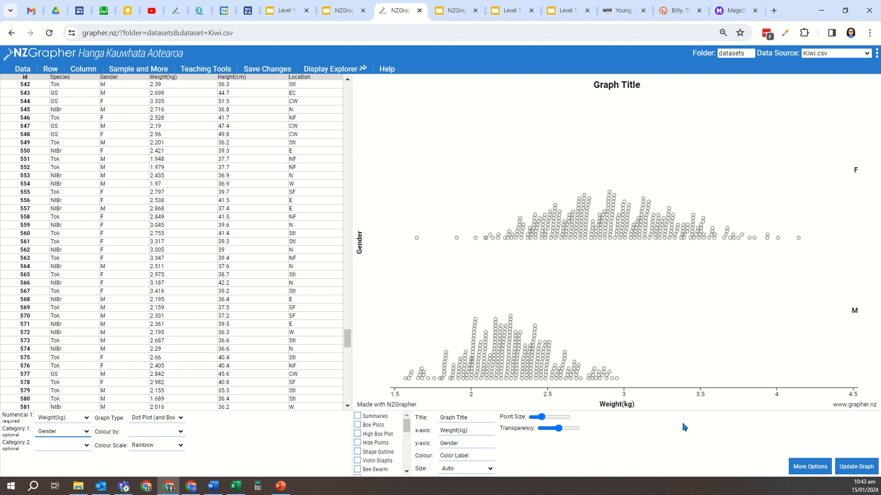
scroll("up", 3)
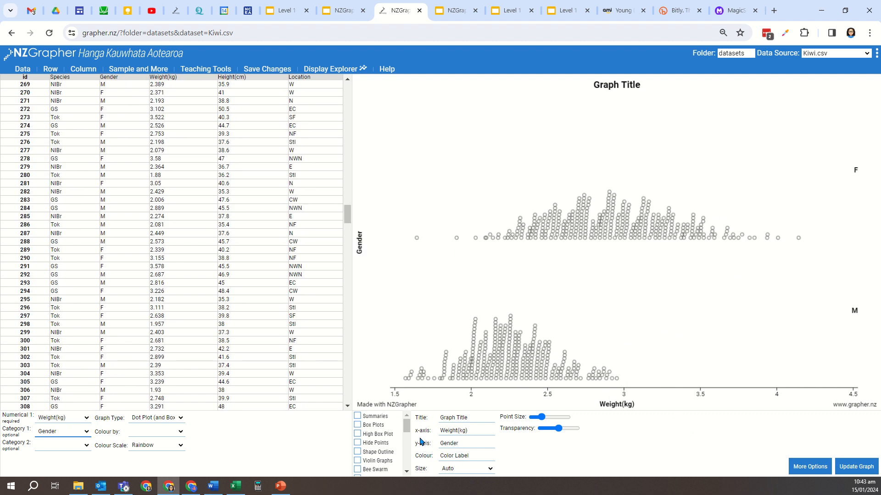
mouse_move(504, 386)
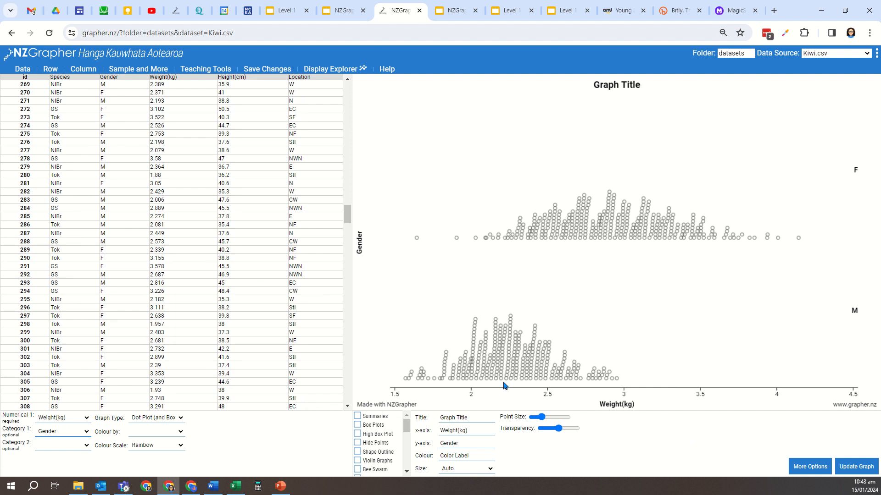
scroll("up", 3)
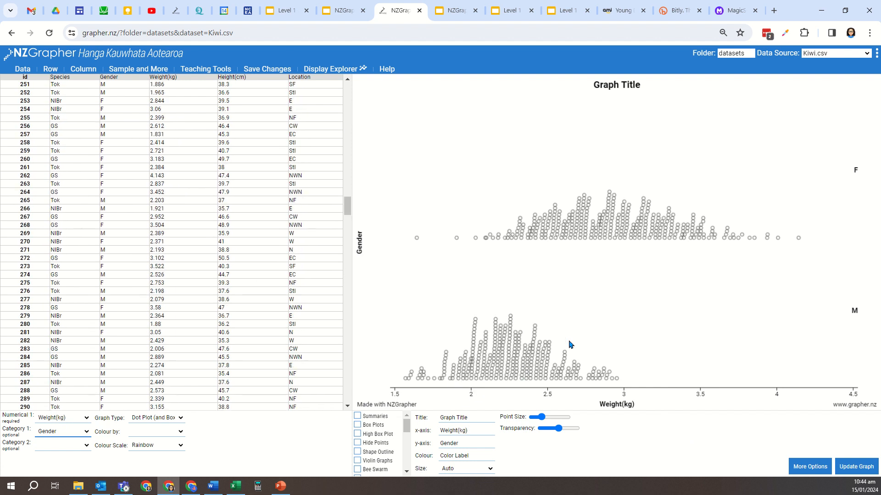
scroll("down", 3)
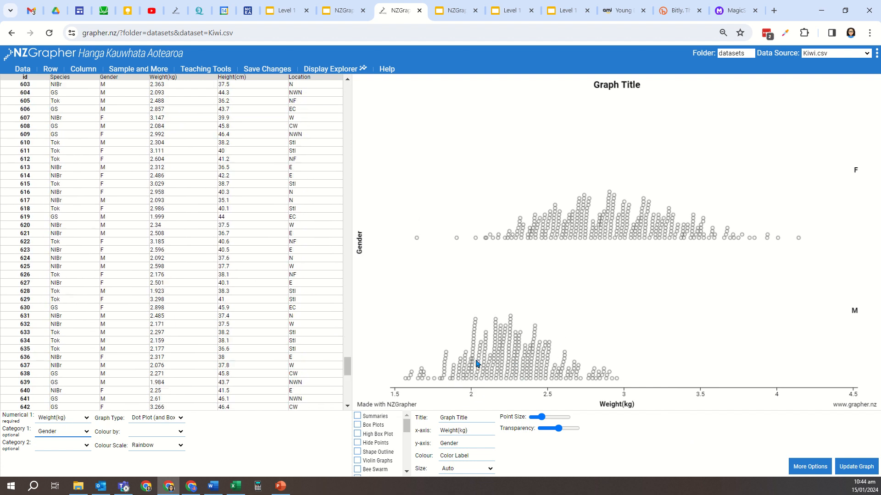
scroll("up", 3)
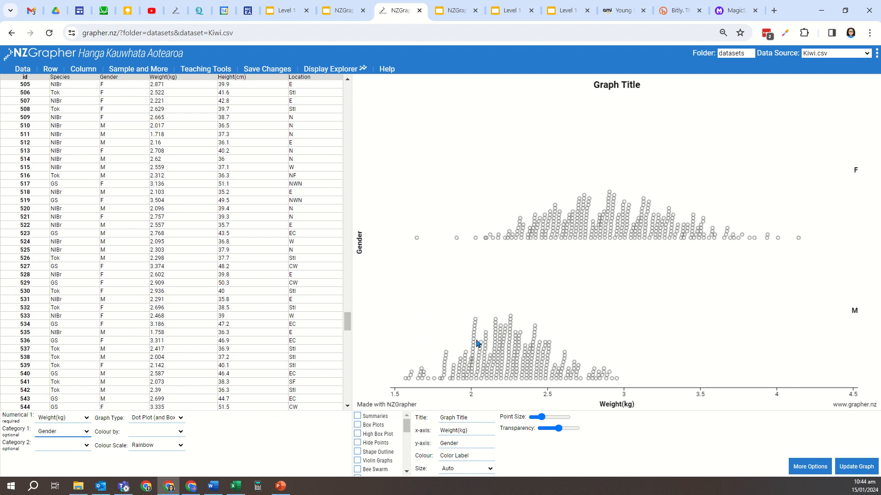
scroll("up", 3)
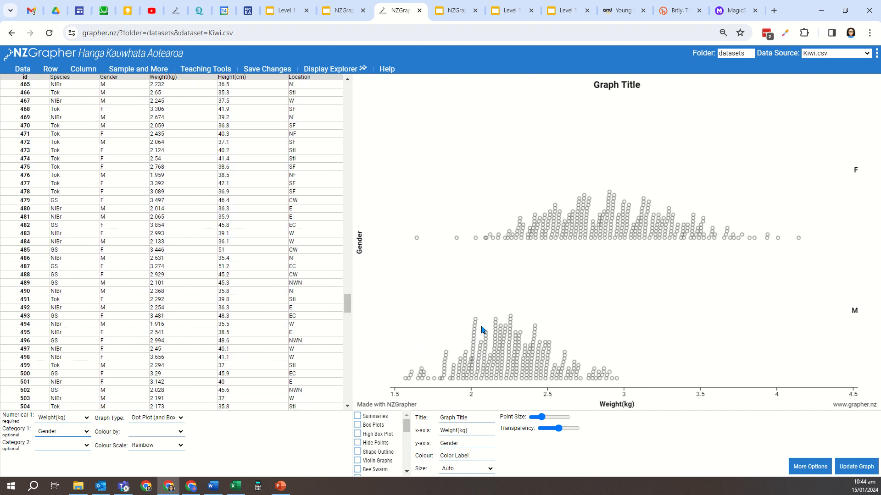
scroll("down", 3)
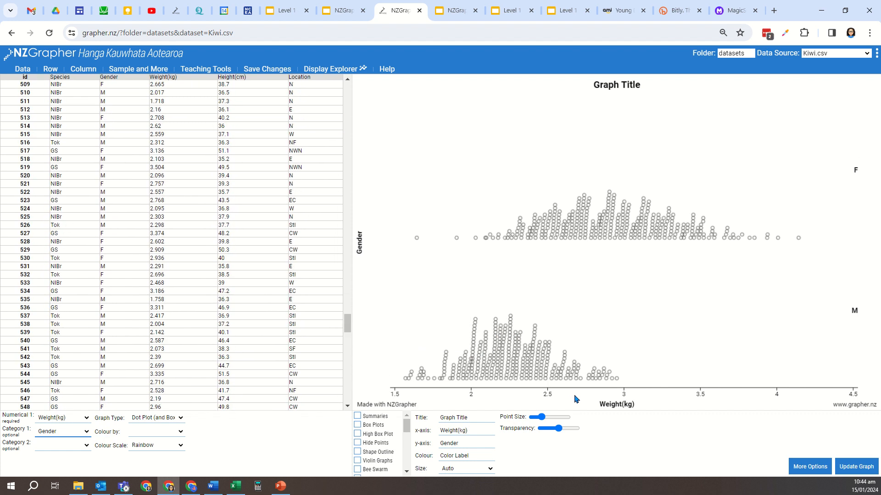
mouse_move(595, 394)
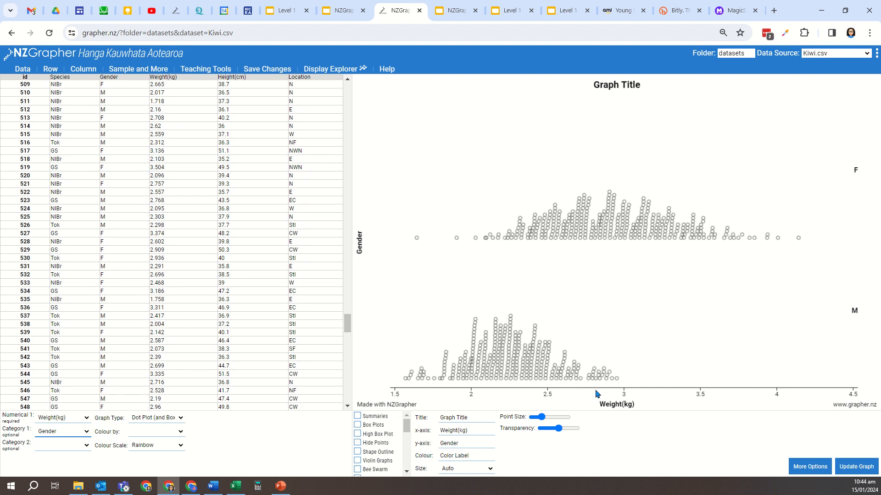
scroll("up", 3)
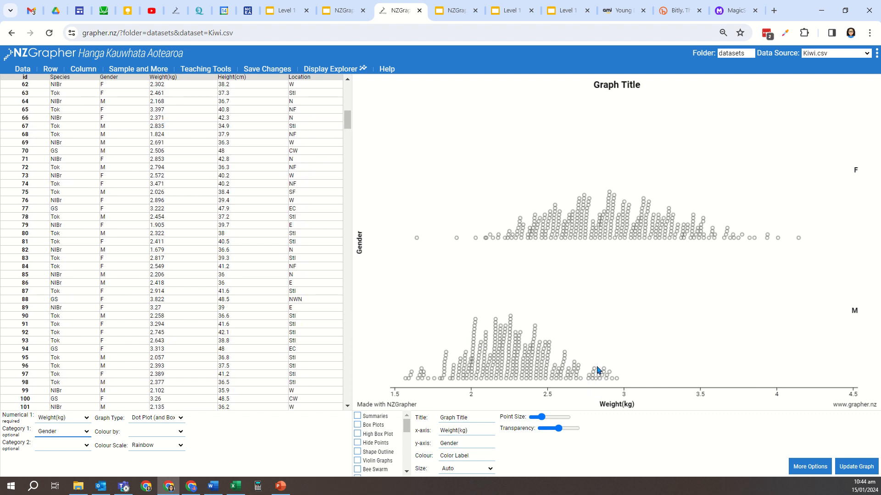
scroll("down", 3)
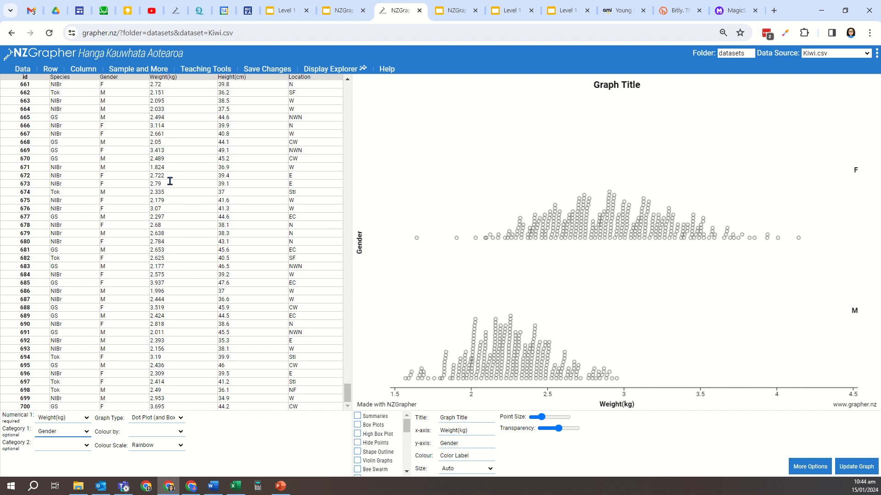
mouse_move(549, 331)
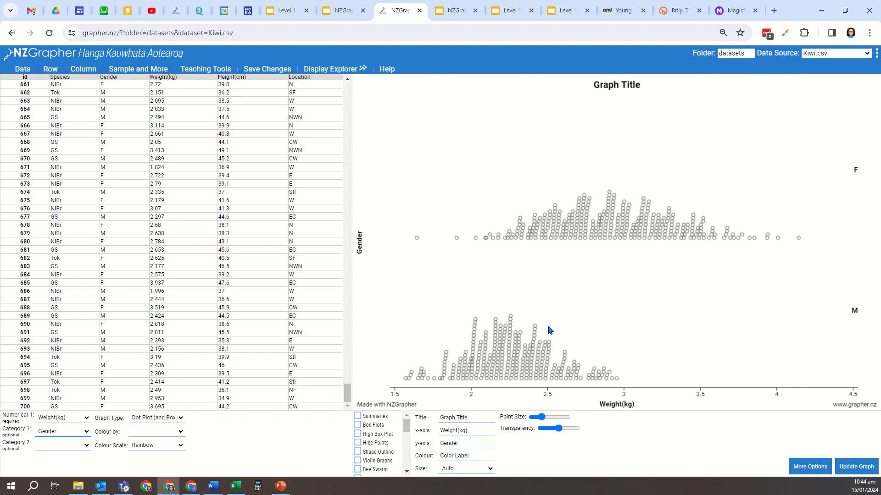
Turn on Stack Dots so each gender's weight dots form tidy columns
scroll("up", 3)
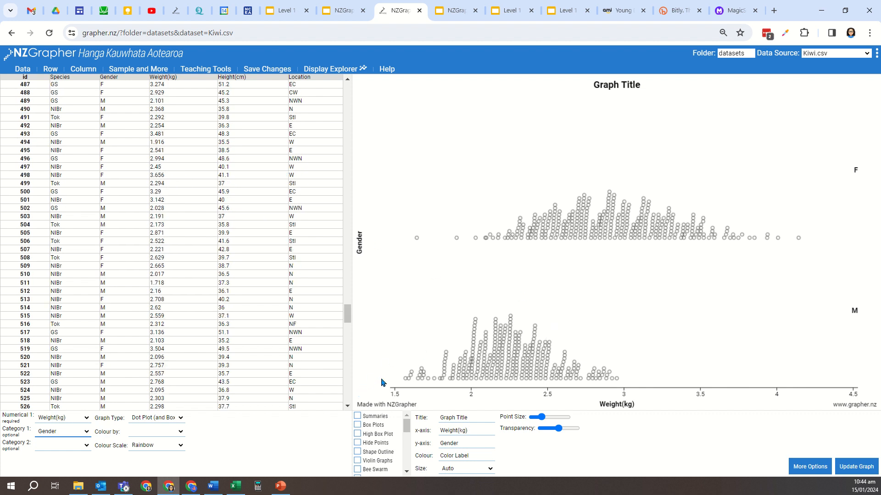
scroll("down", 3)
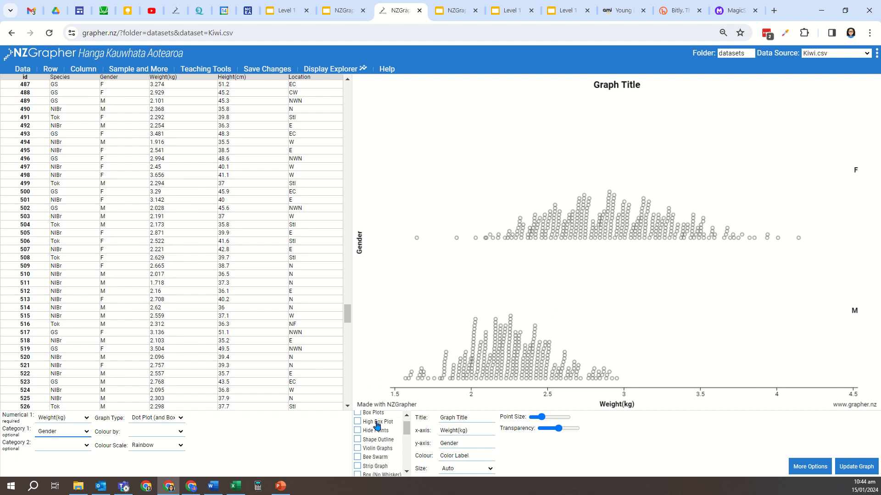
scroll("down", 3)
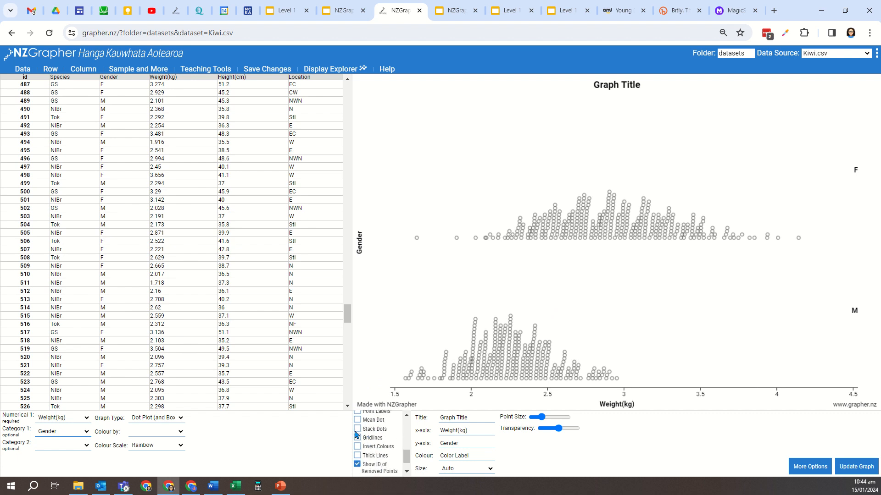
left_click(357, 430)
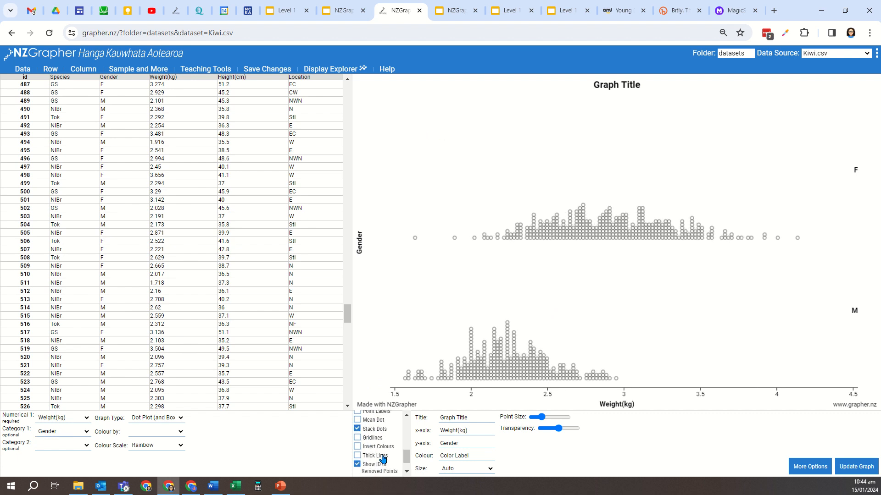
scroll("up", 3)
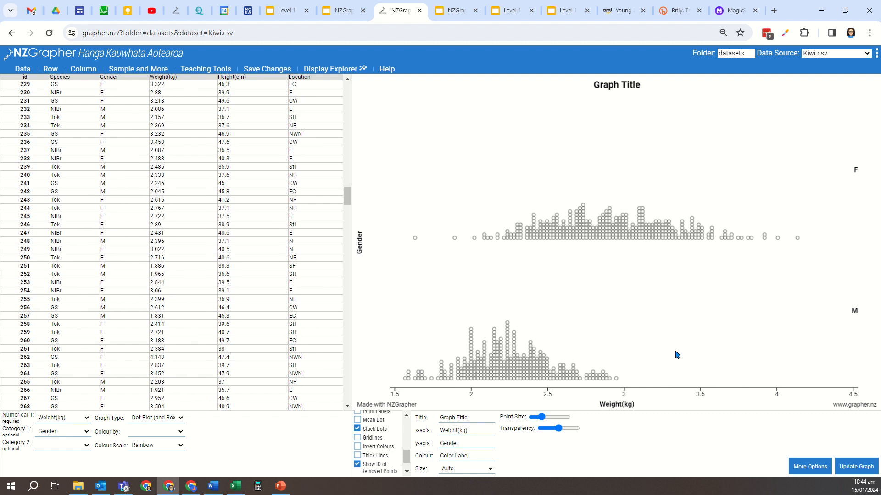
mouse_move(672, 337)
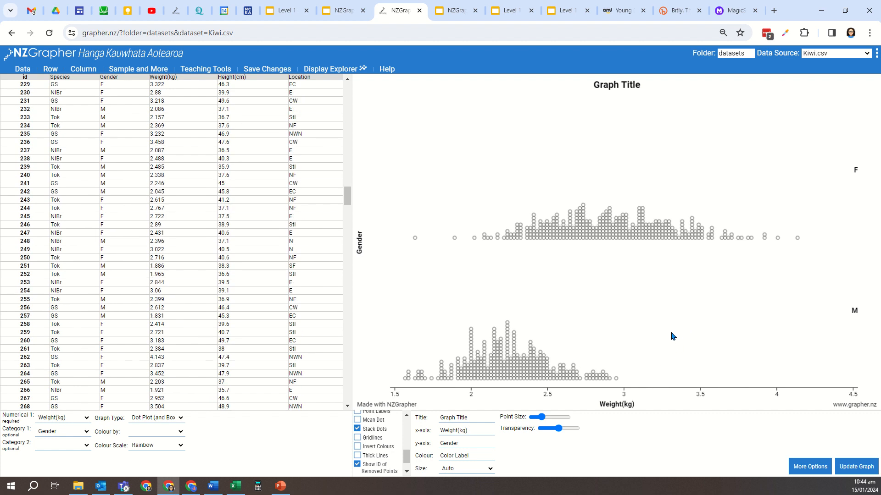
scroll("down", 3)
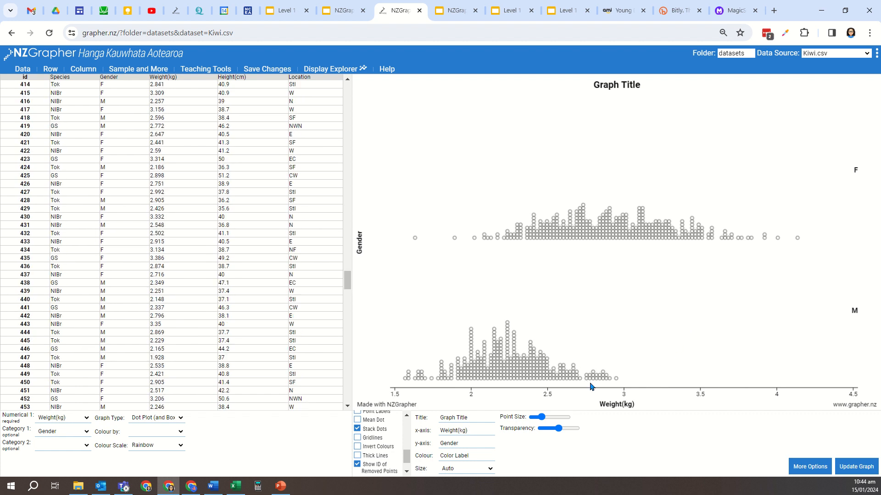
scroll("down", 3)
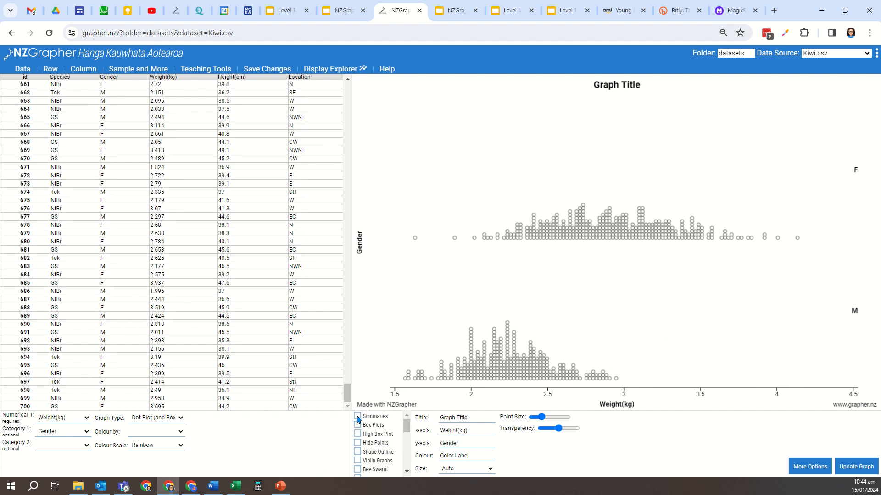
Show Summaries and High Box Plot for each gender, leaving the overlapping Box Plots off
left_click(357, 416)
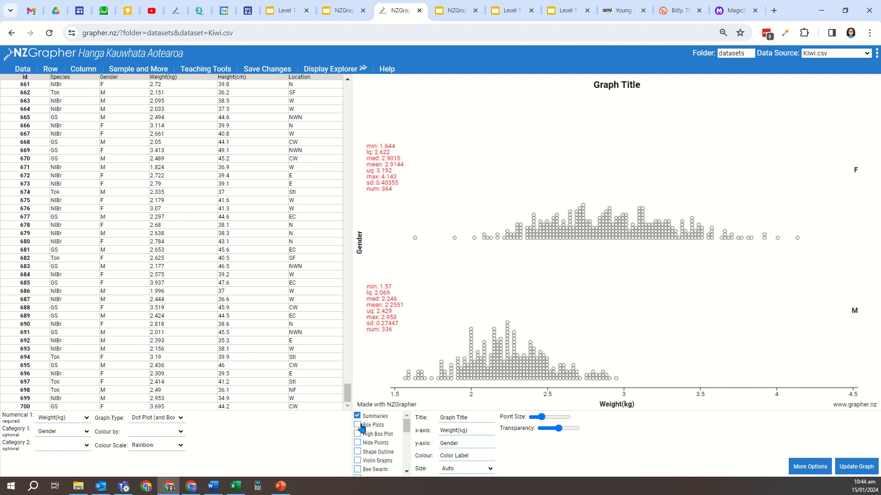
left_click(357, 425)
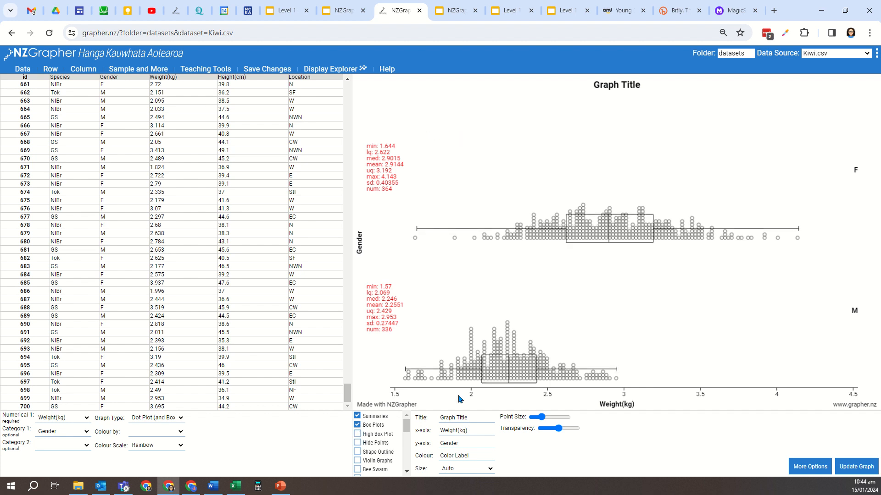
scroll("up", 3)
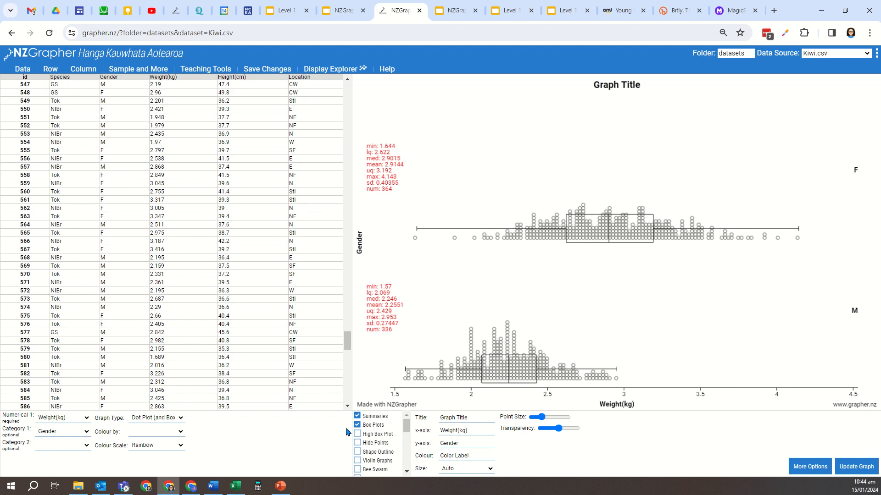
left_click(357, 434)
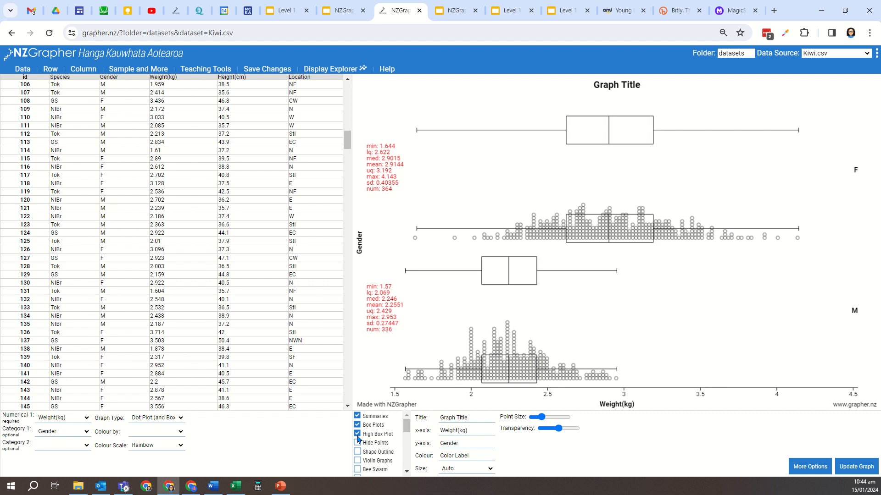
left_click(358, 425)
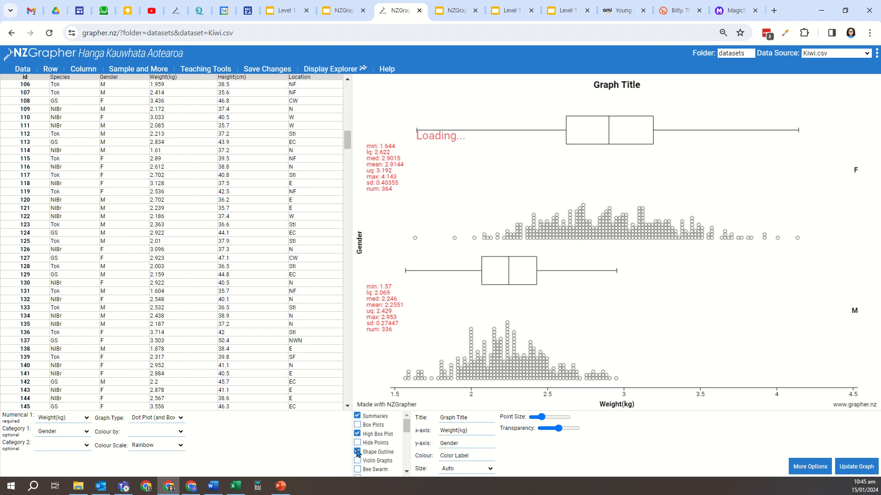
Add a shaded Shape Outline curve around each gender's dots
left_click(357, 452)
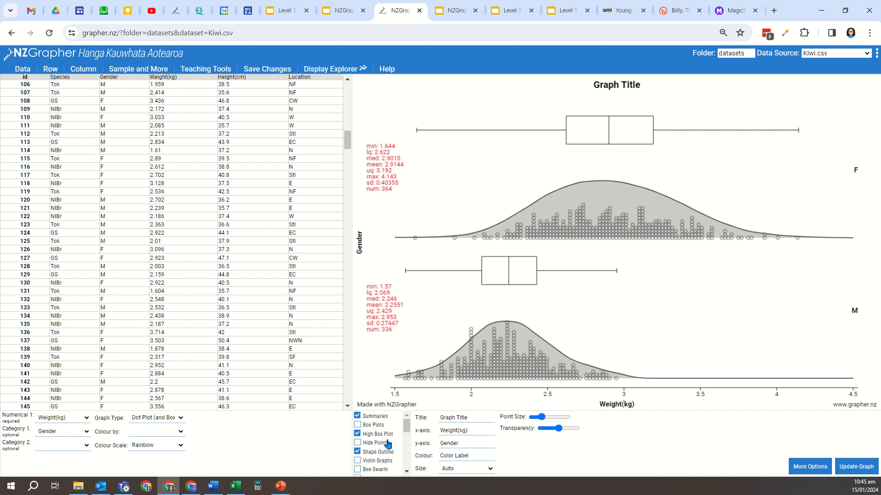
mouse_move(414, 398)
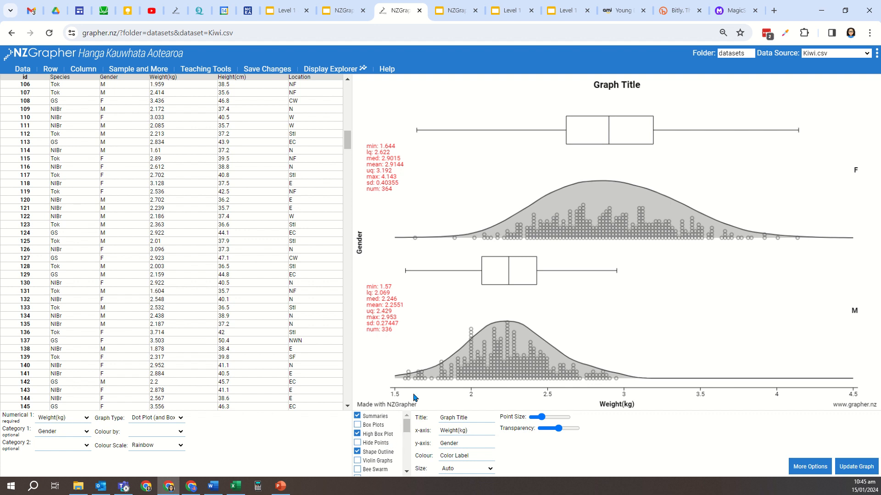
scroll("down", 3)
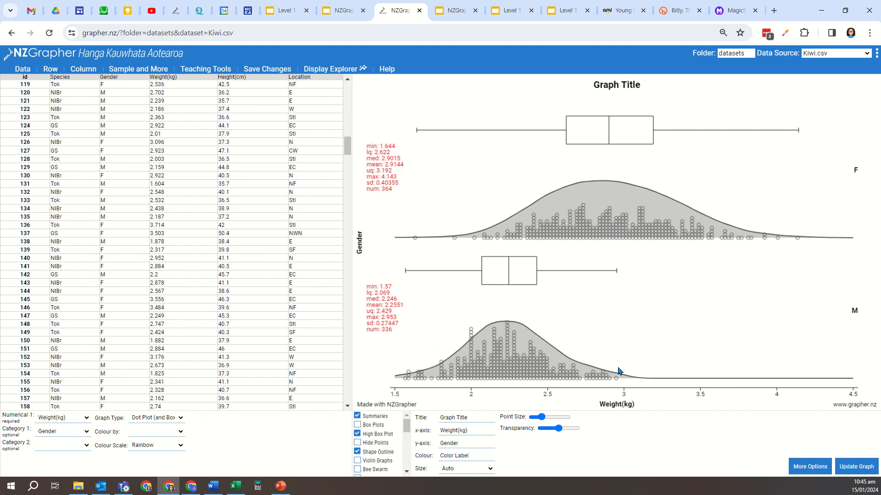
scroll("down", 3)
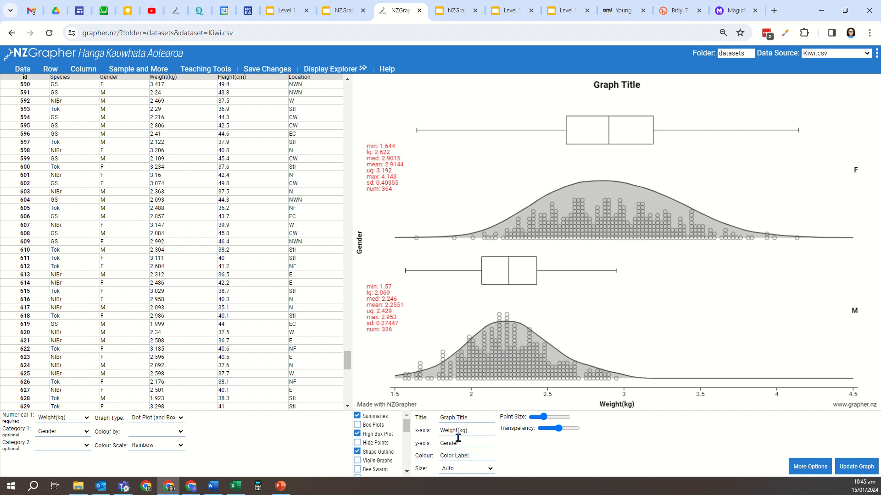
Title the graph 'Kiwibird investigation', label the x-axis 'Weight (kg)' and update the graph
triple_click(466, 418)
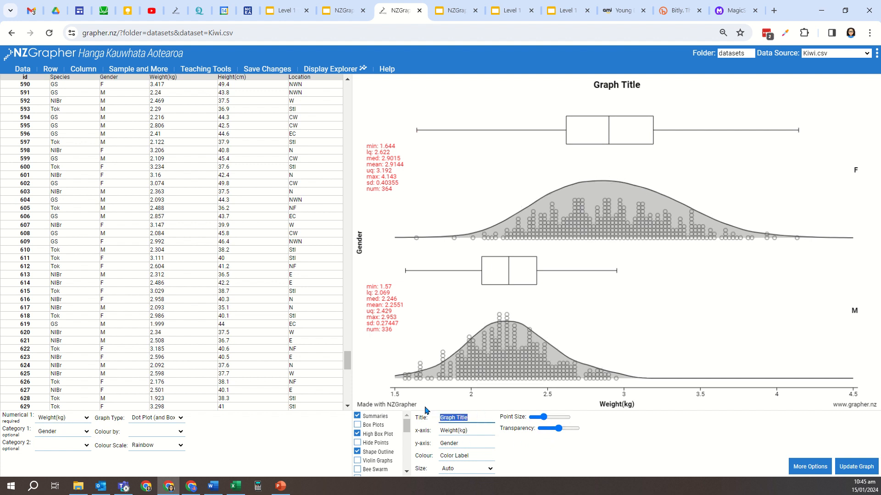
mouse_move(661, 354)
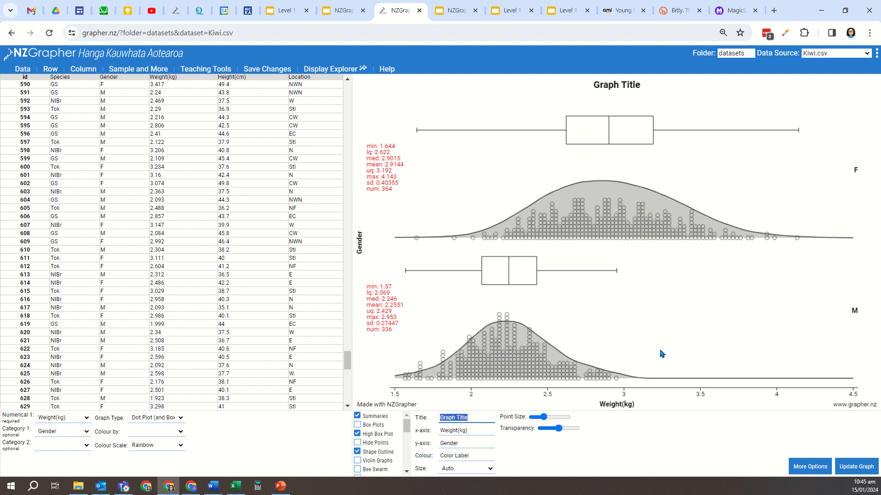
type("Kiwibird investigation")
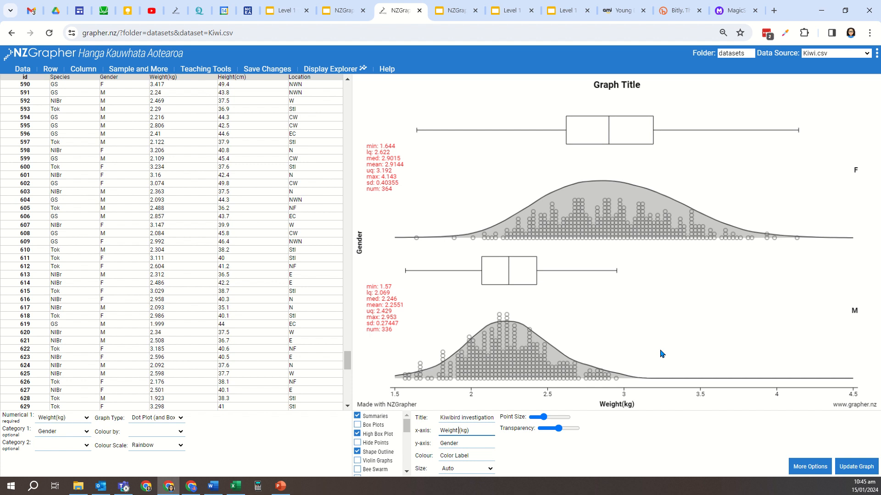
mouse_move(827, 436)
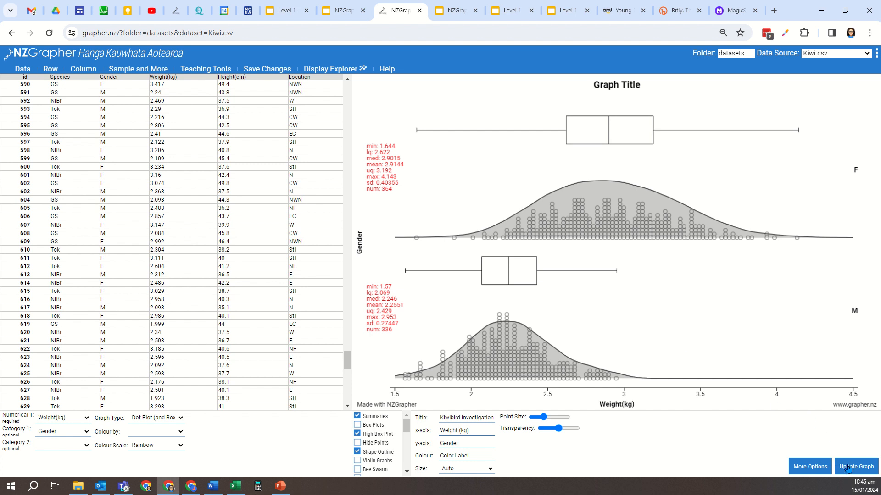
left_click(855, 467)
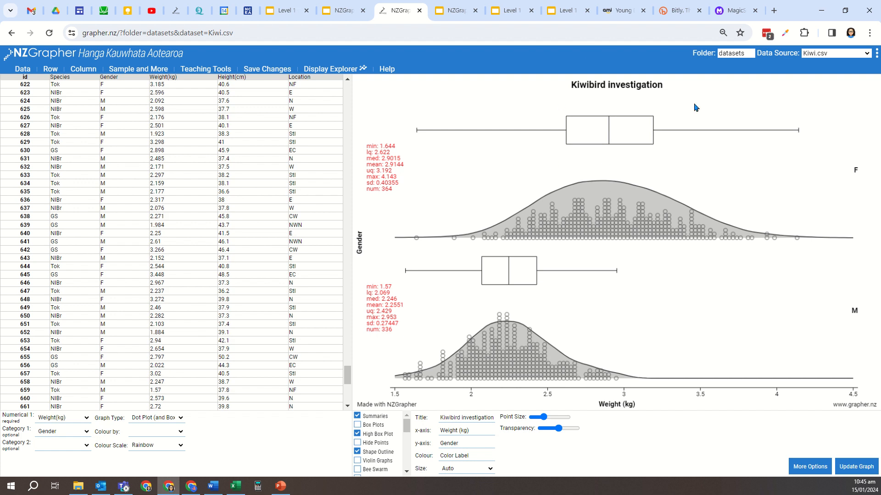
mouse_move(693, 132)
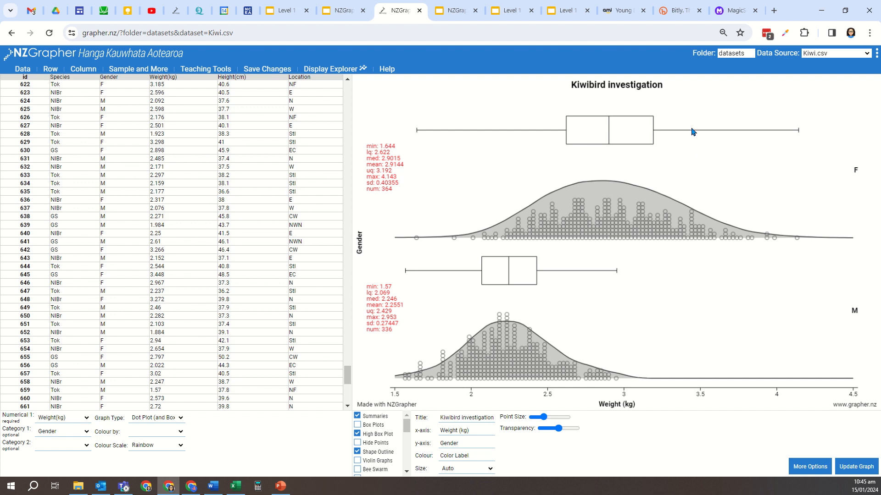
mouse_move(735, 171)
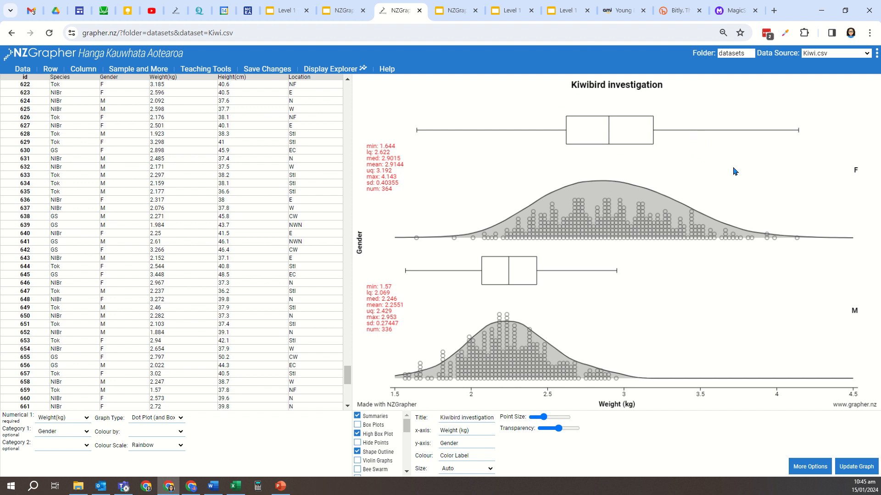
scroll("up", 3)
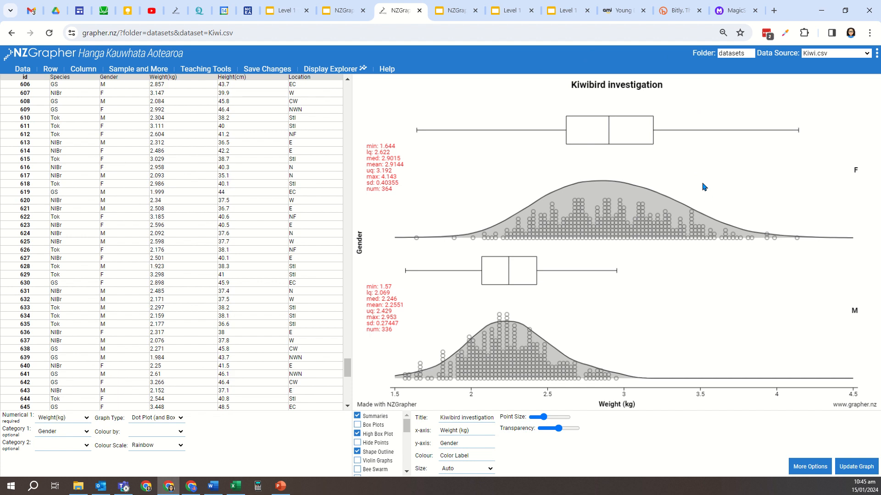
Copy the Kiwibird investigation graph image from its right-click menu
right_click(703, 184)
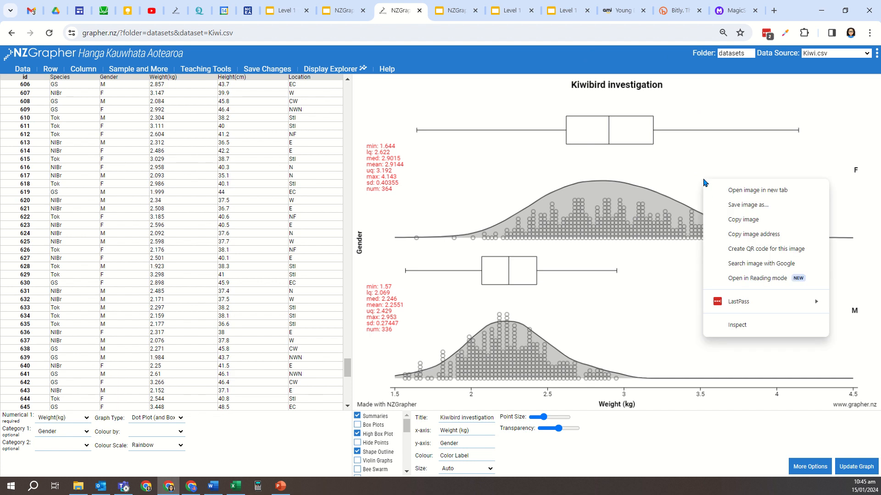
mouse_move(748, 219)
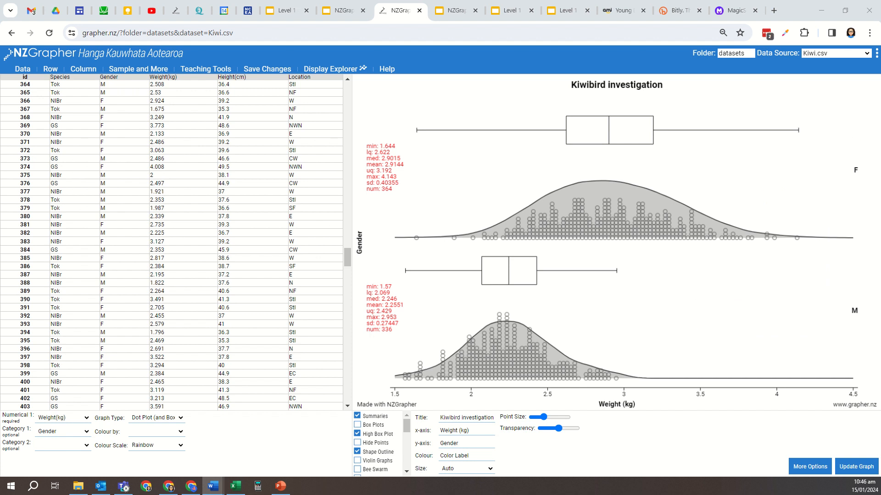
left_click(212, 486)
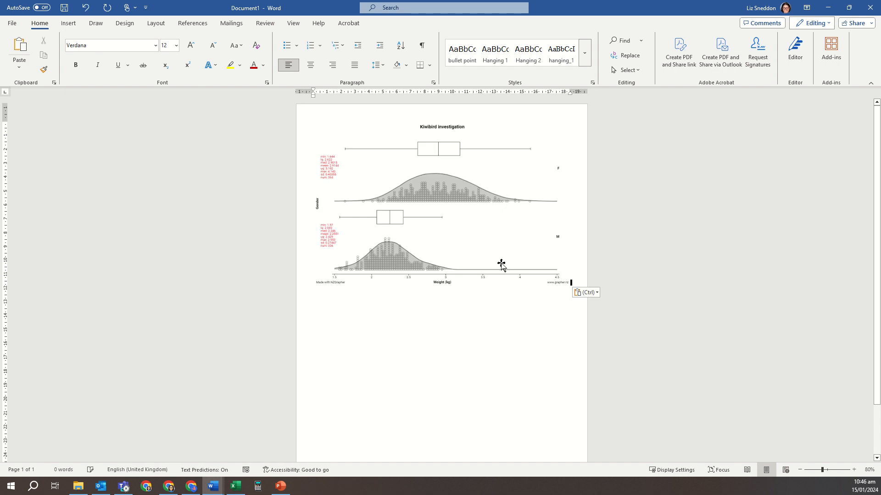
mouse_move(544, 275)
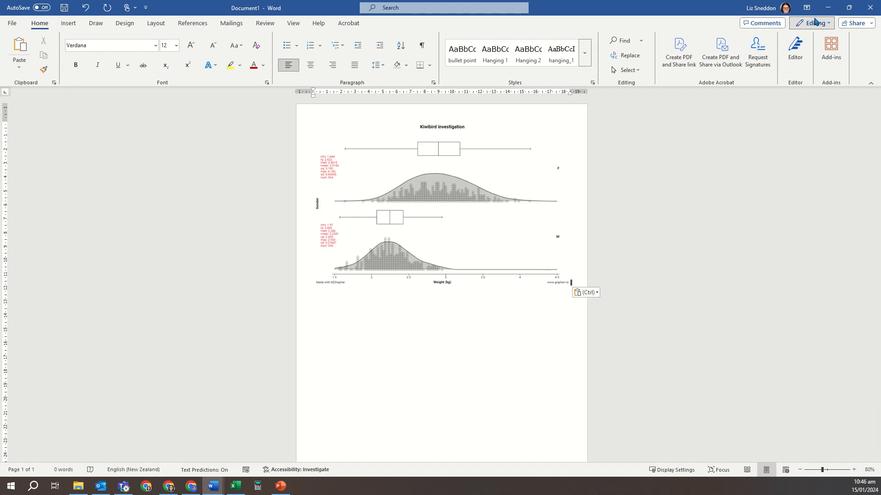
Return to the NZGrapher graph in the browser after pasting into Word
left_click(394, 10)
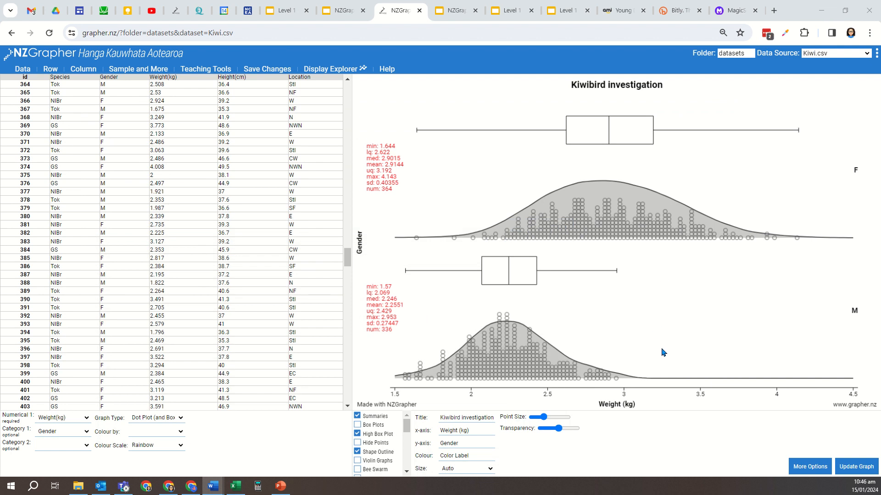
Remove the Shape Outline and overlay Box (No Outlier) plots on each gender's dots
scroll("down", 3)
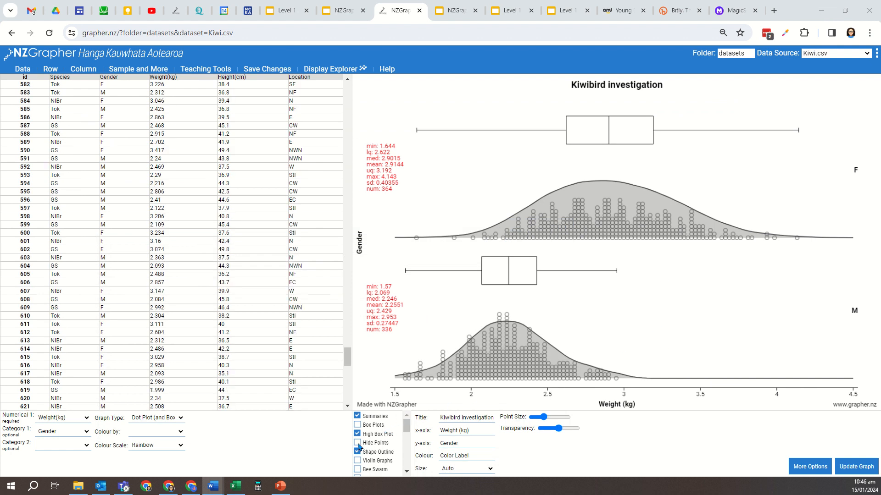
left_click(358, 452)
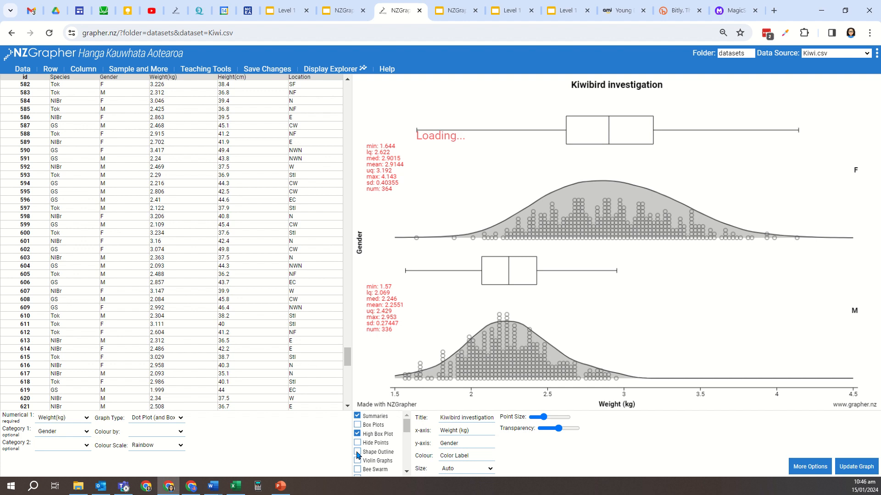
left_click(358, 452)
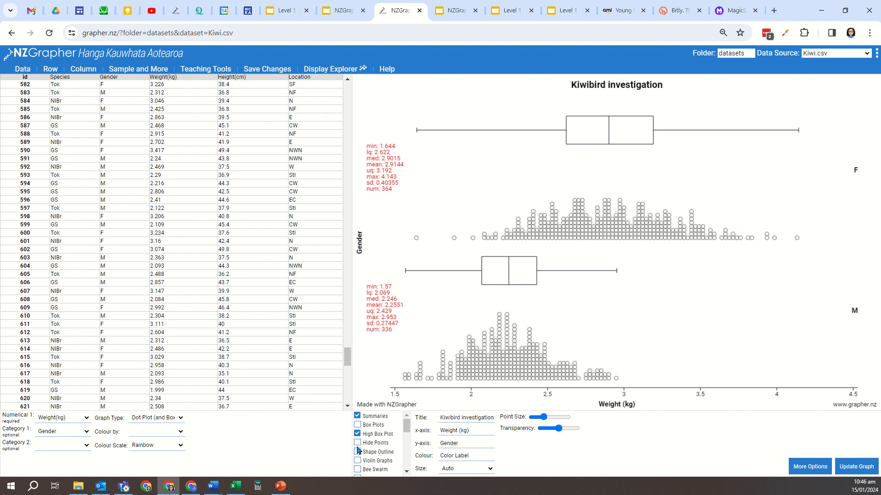
scroll("down", 3)
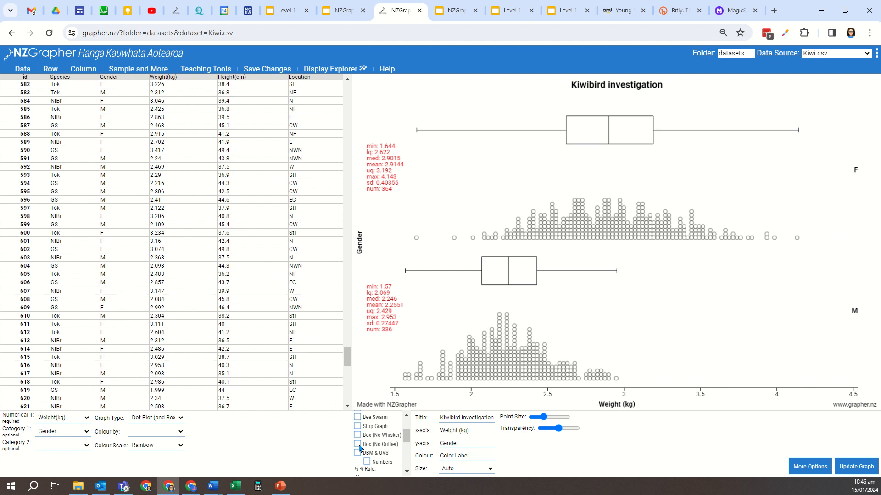
left_click(357, 444)
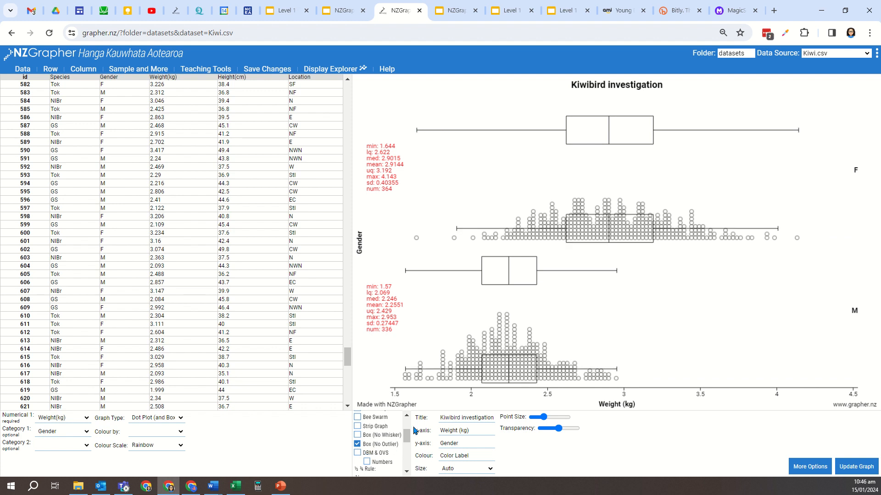
scroll("up", 3)
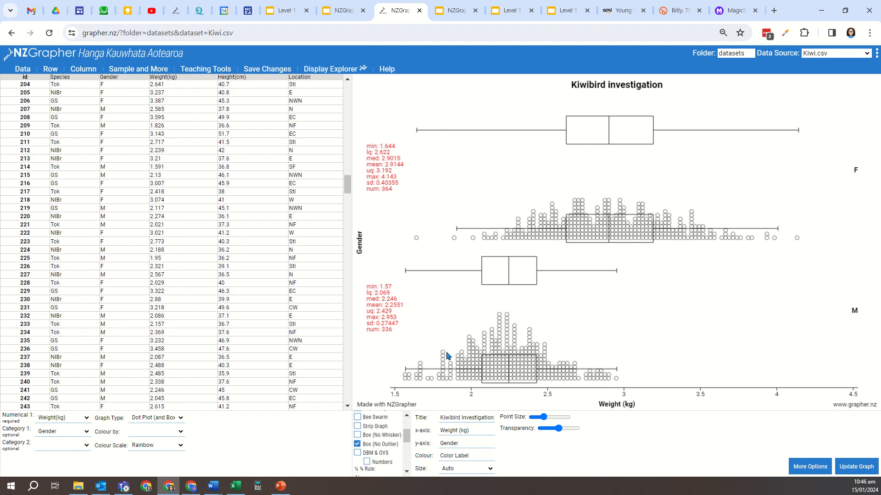
scroll("down", 3)
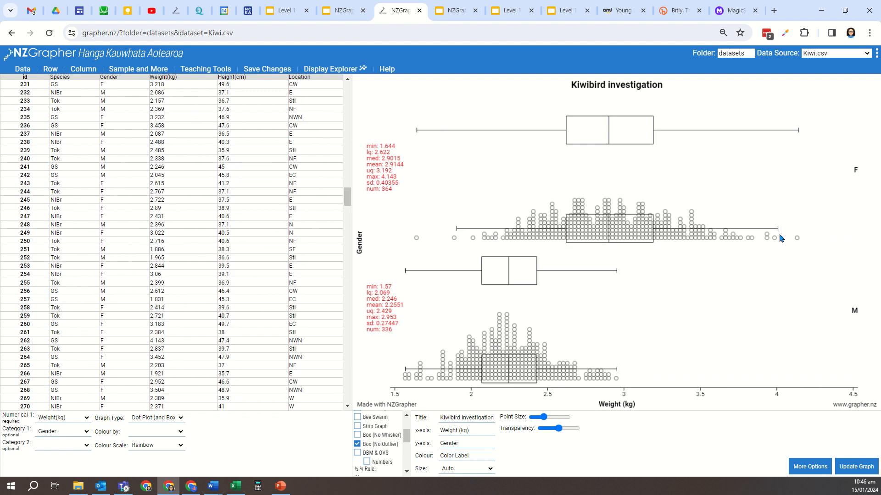
scroll("down", 3)
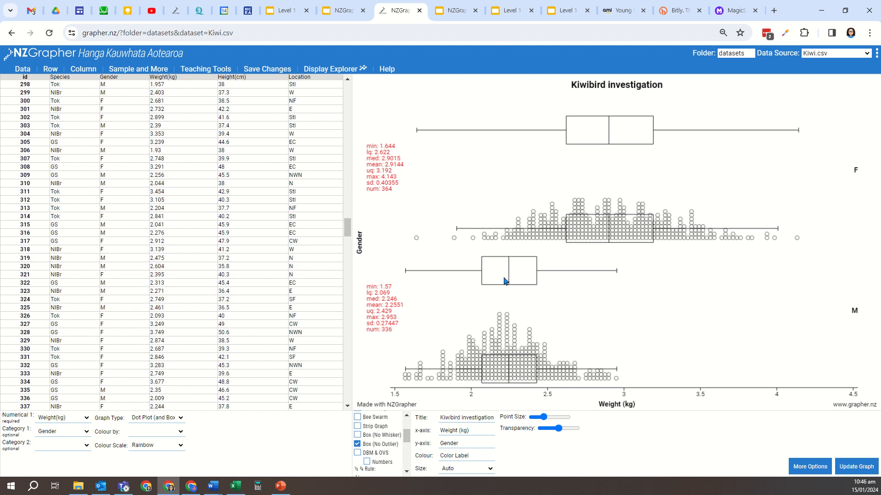
scroll("up", 3)
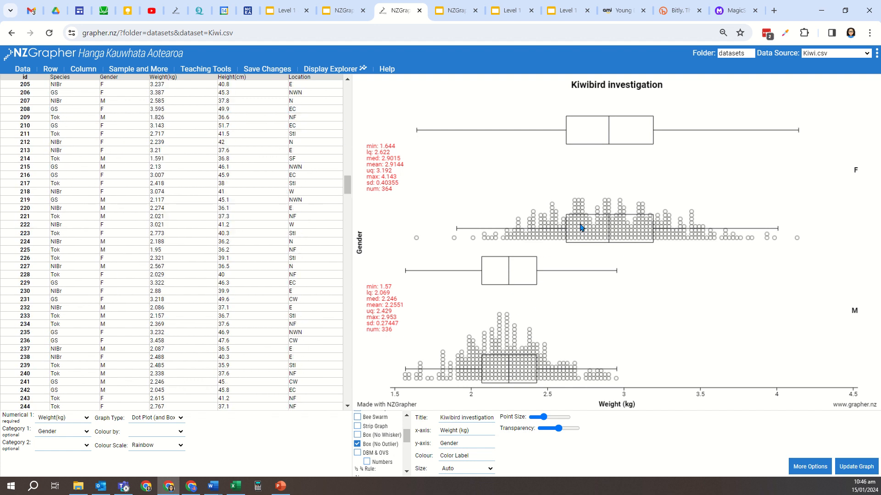
scroll("down", 3)
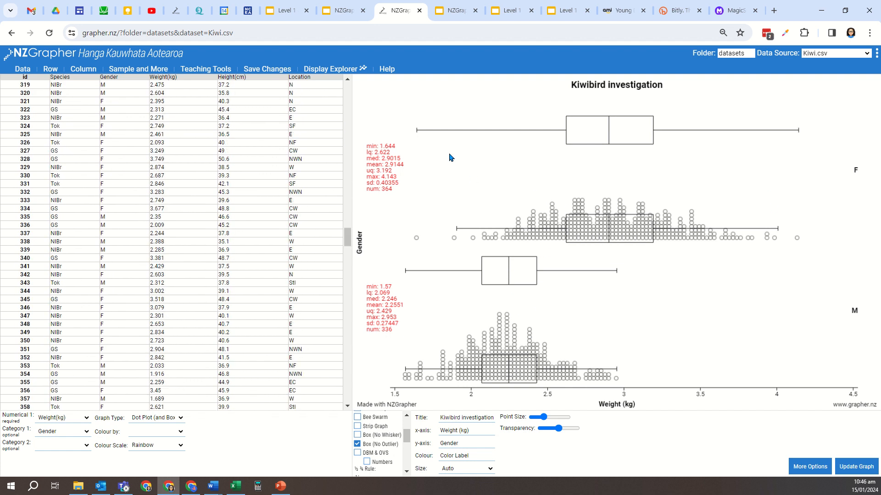
mouse_move(456, 140)
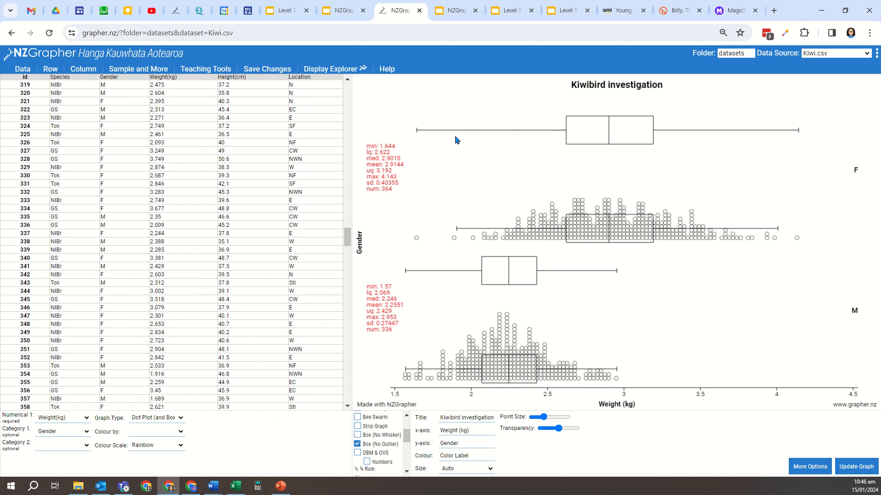
mouse_move(416, 132)
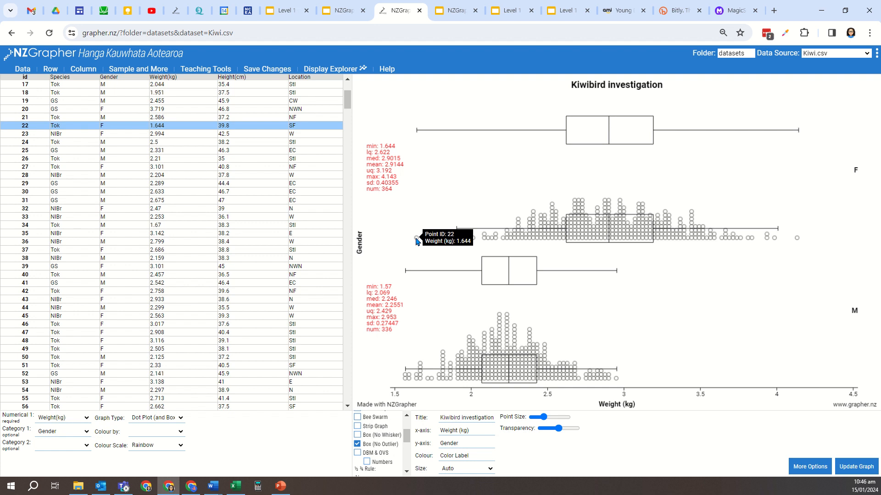
mouse_move(431, 238)
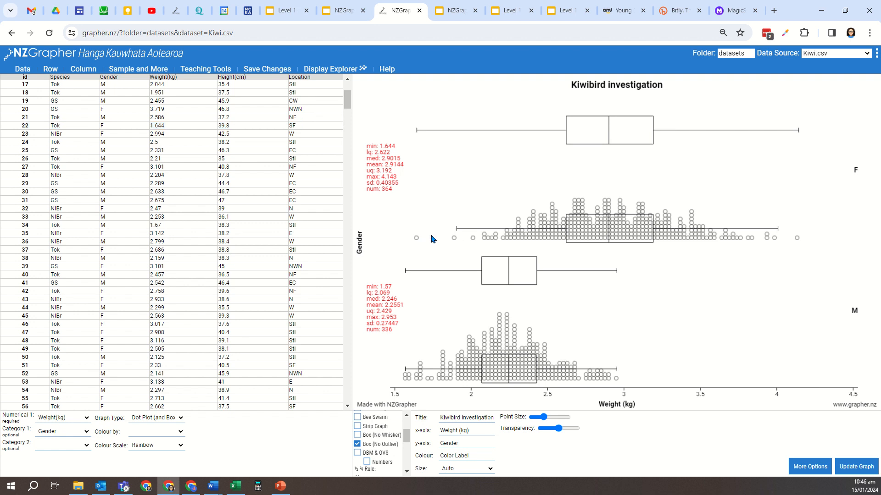
mouse_move(457, 232)
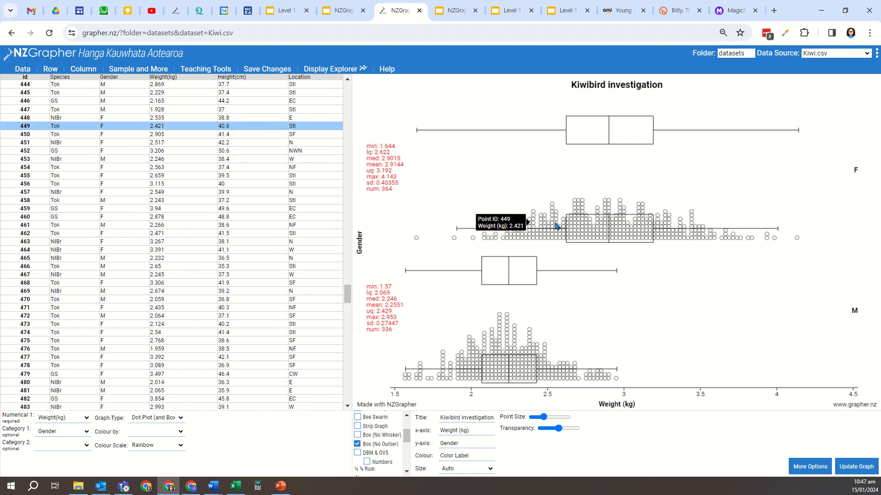
scroll("up", 3)
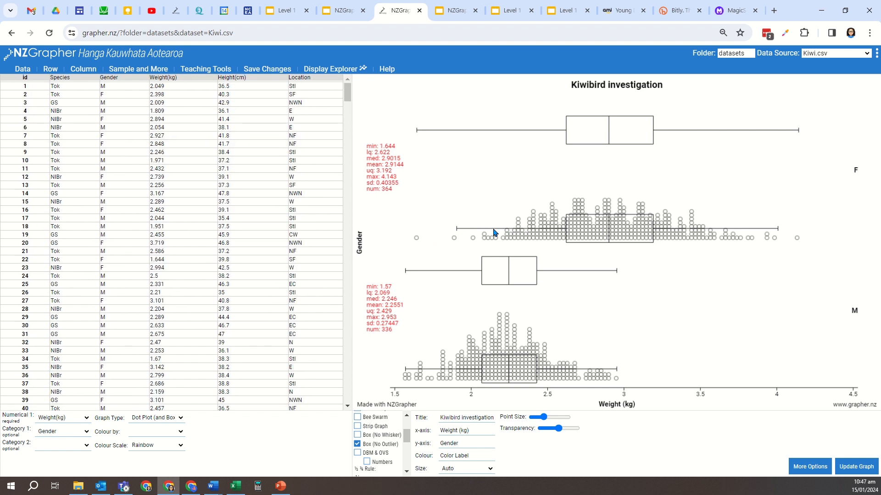
mouse_move(458, 236)
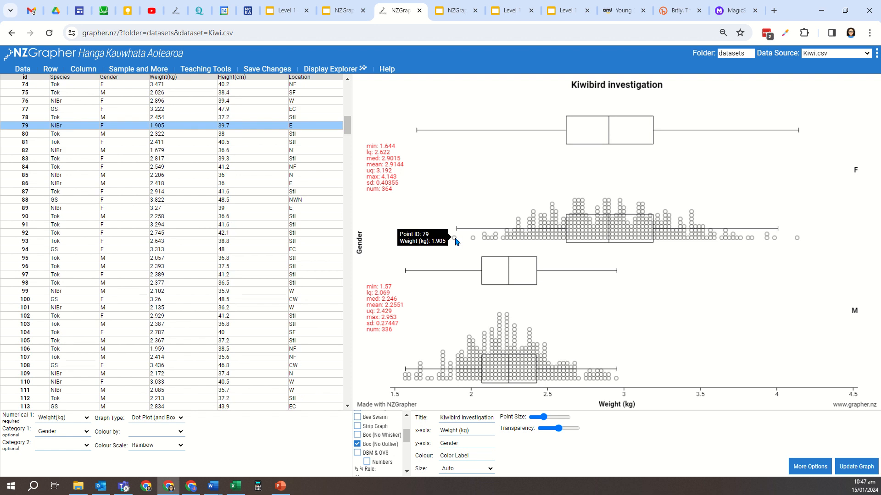
mouse_move(456, 238)
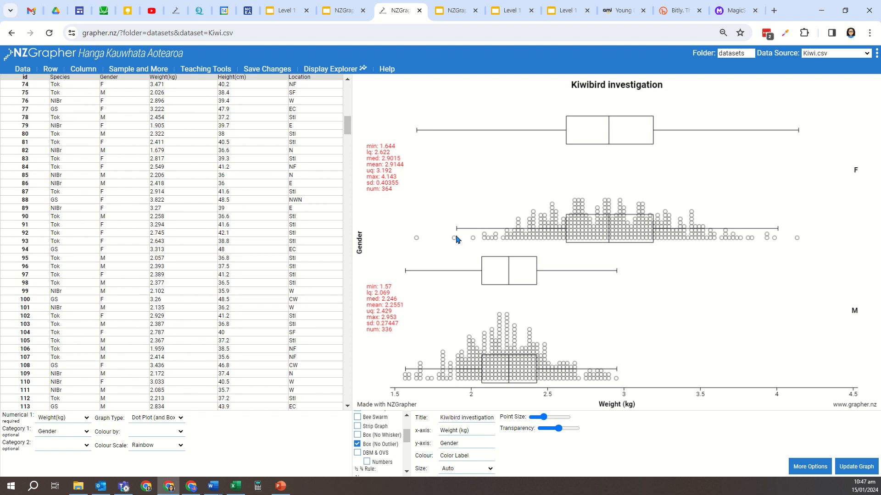
mouse_move(412, 246)
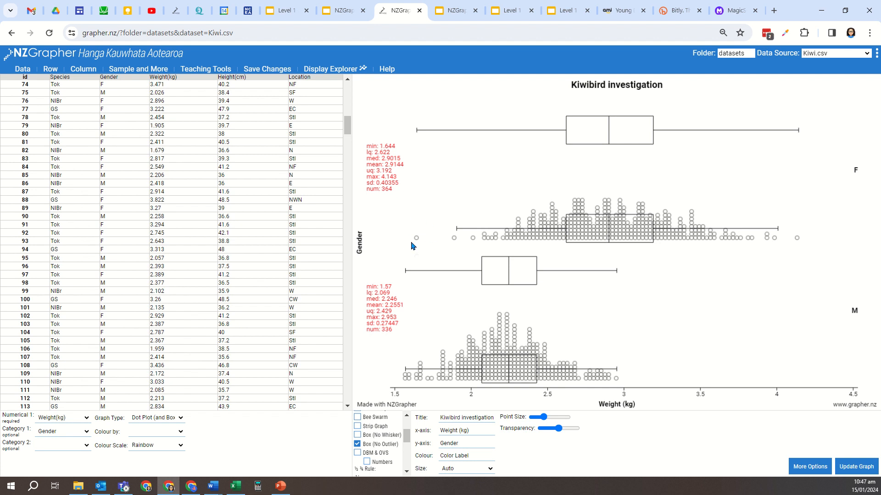
scroll("up", 3)
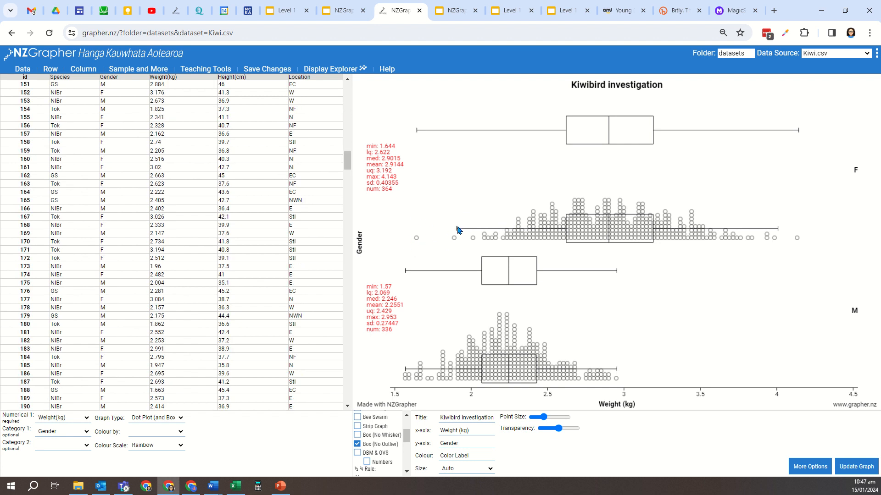
scroll("up", 3)
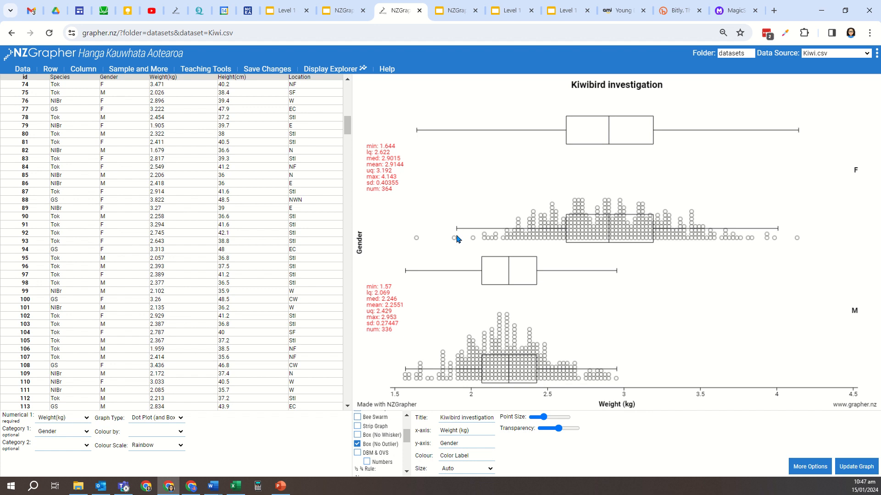
mouse_move(426, 239)
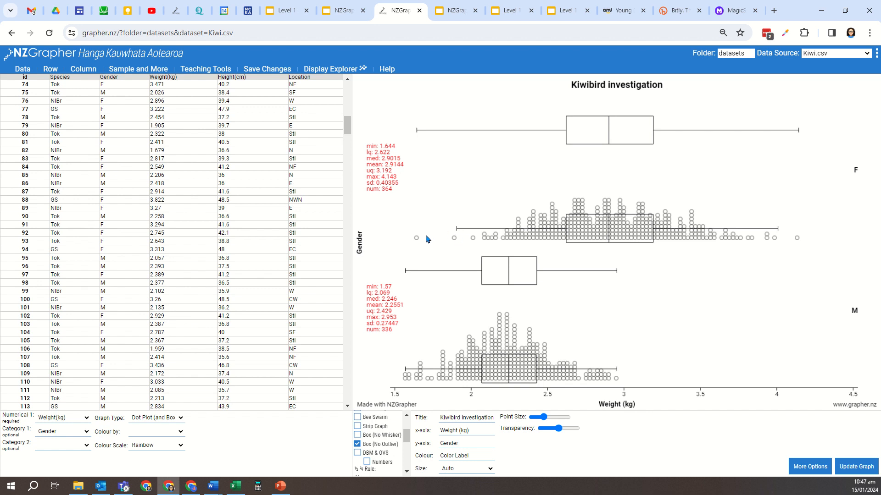
mouse_move(408, 242)
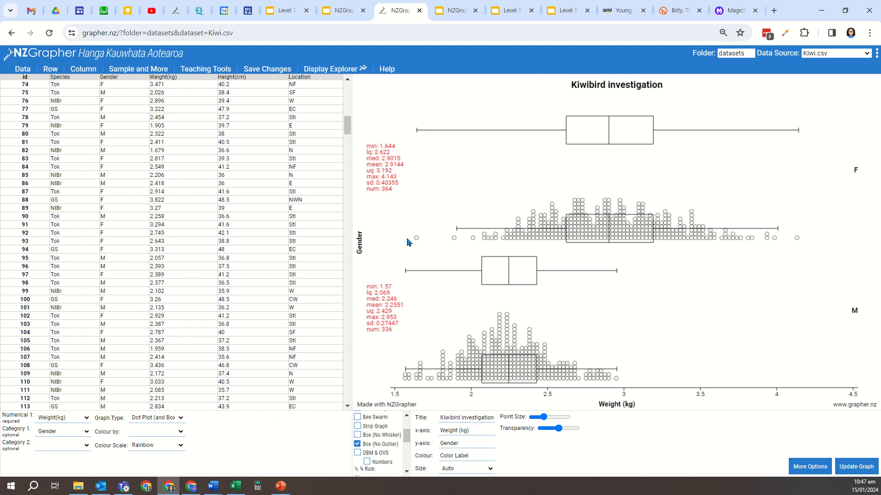
mouse_move(412, 246)
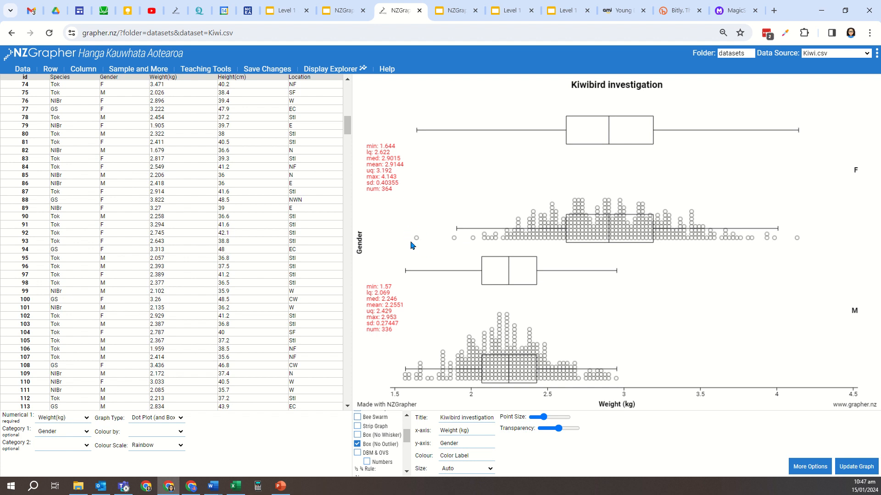
scroll("down", 3)
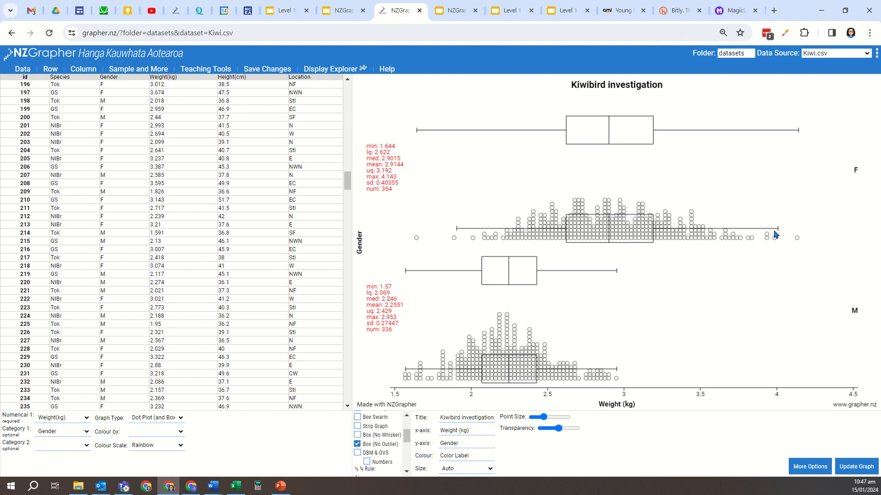
scroll("down", 3)
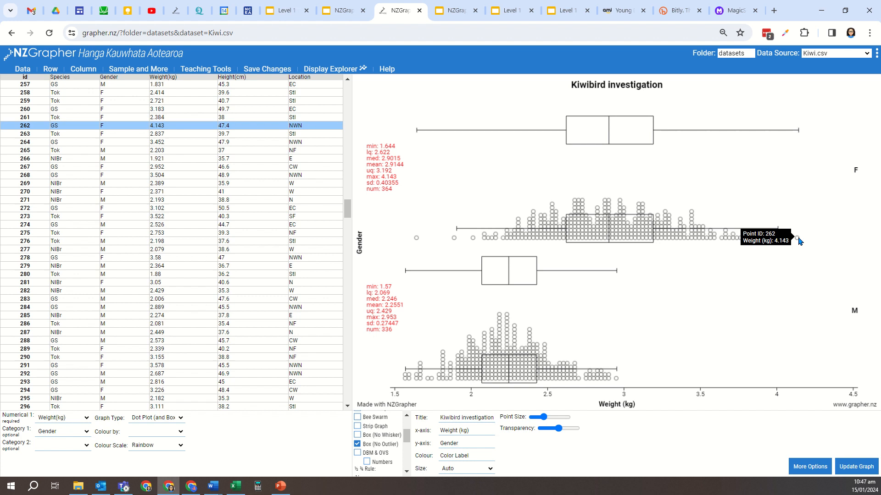
scroll("down", 3)
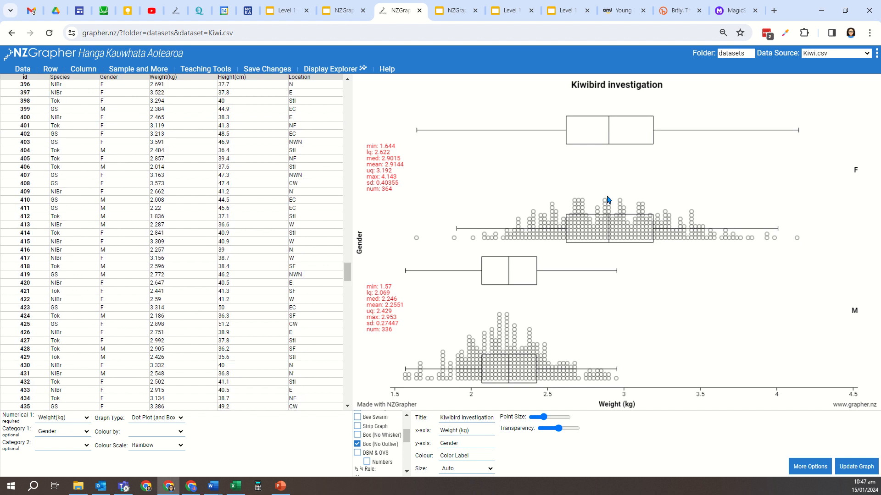
scroll("up", 3)
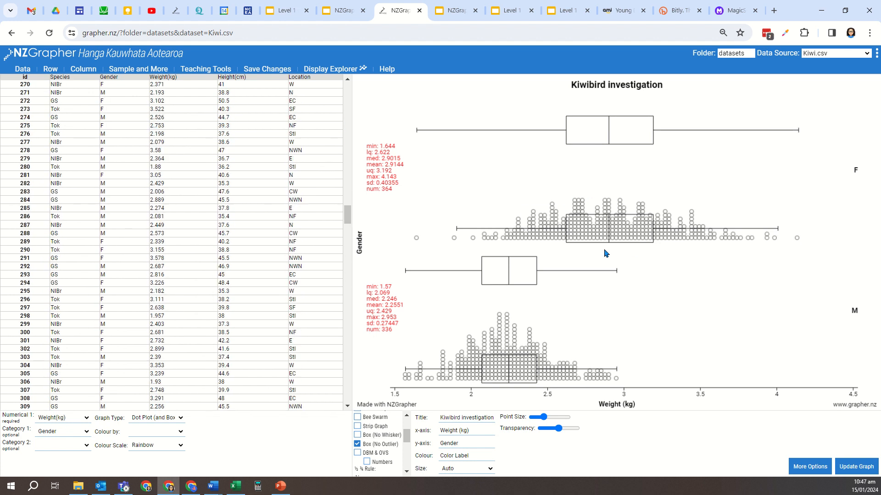
mouse_move(583, 275)
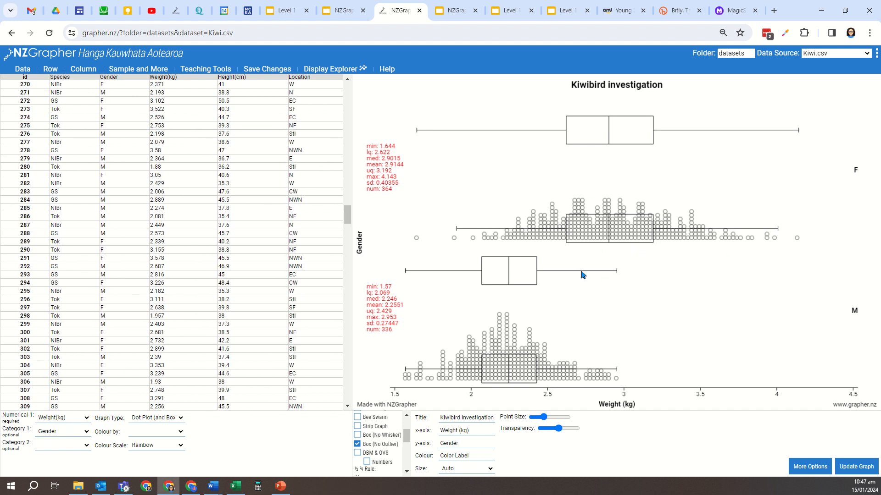
scroll("down", 3)
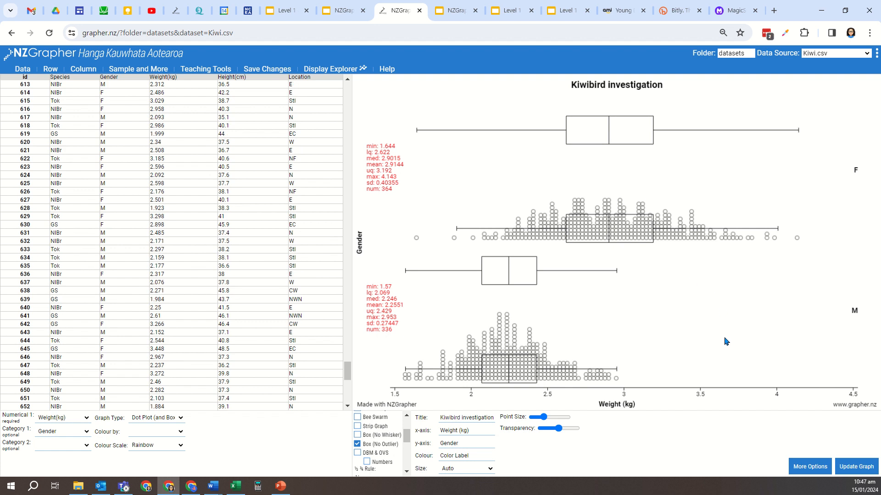
mouse_move(639, 269)
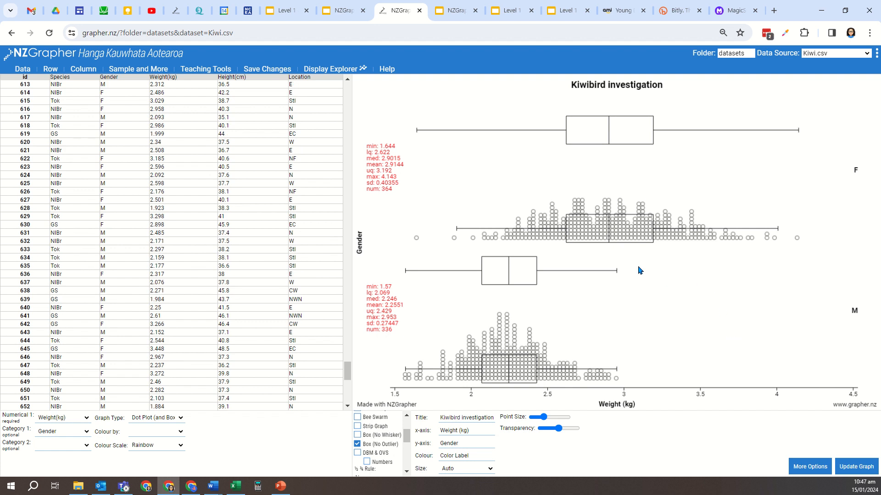
right_click(639, 270)
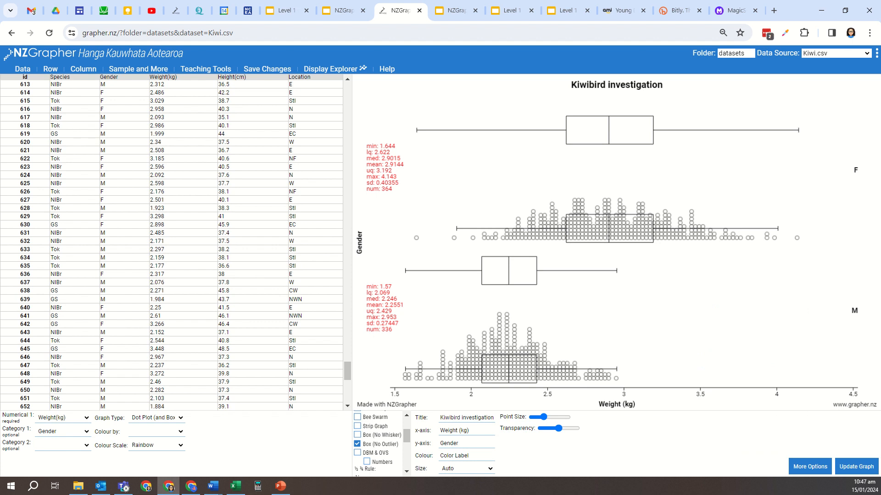
Bring up the Word document to paste the box-overlay graph below the first
left_click(212, 487)
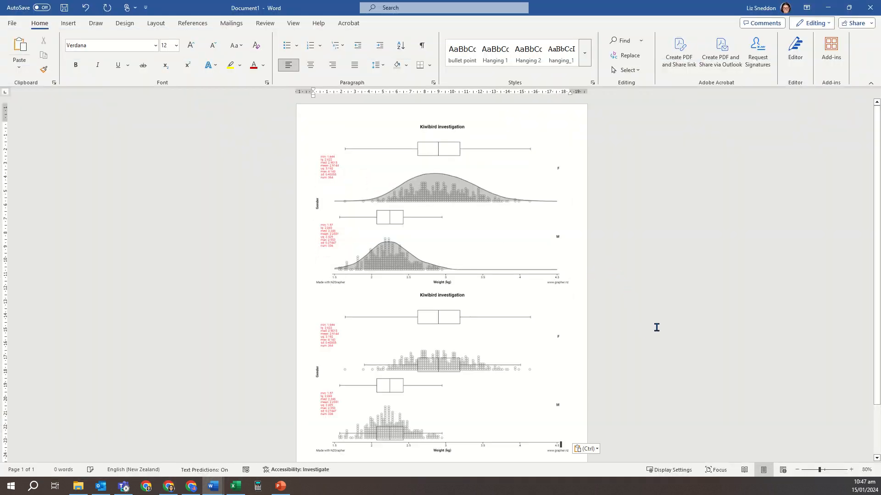
mouse_move(609, 383)
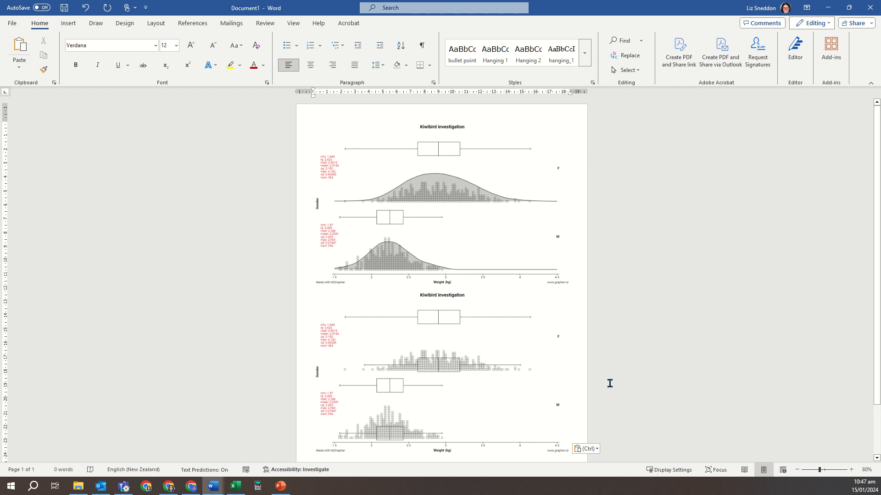
mouse_move(622, 374)
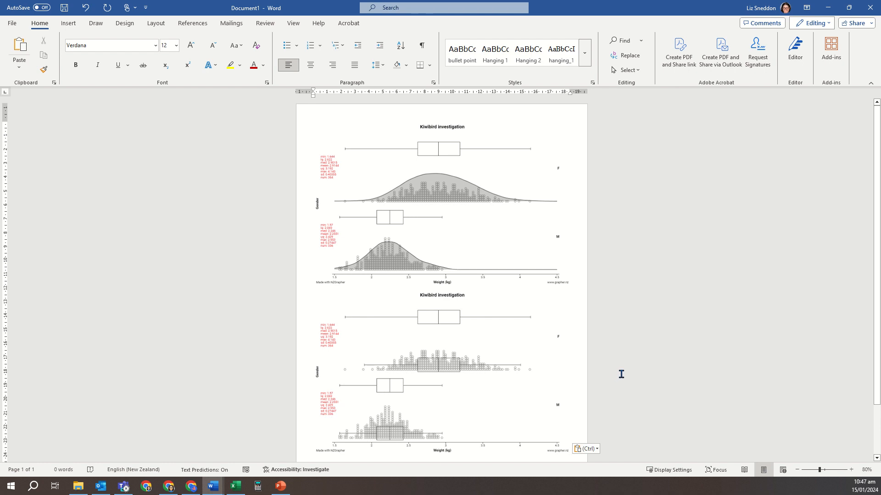
mouse_move(621, 331)
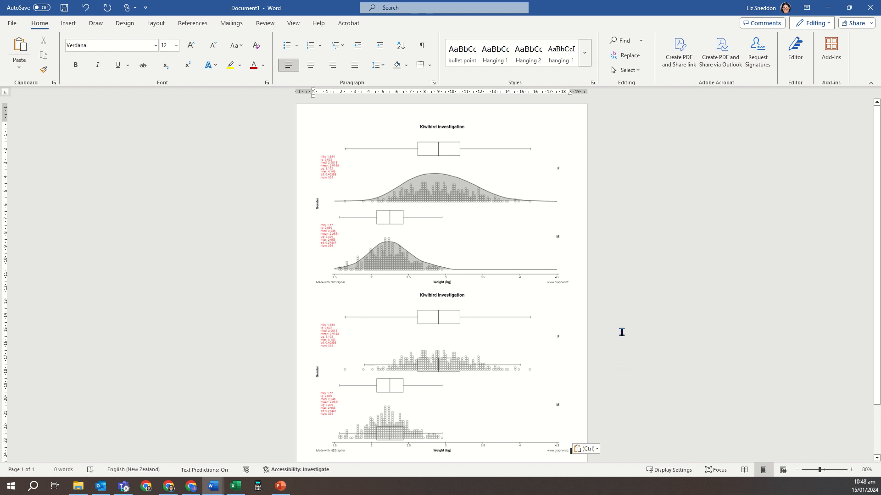